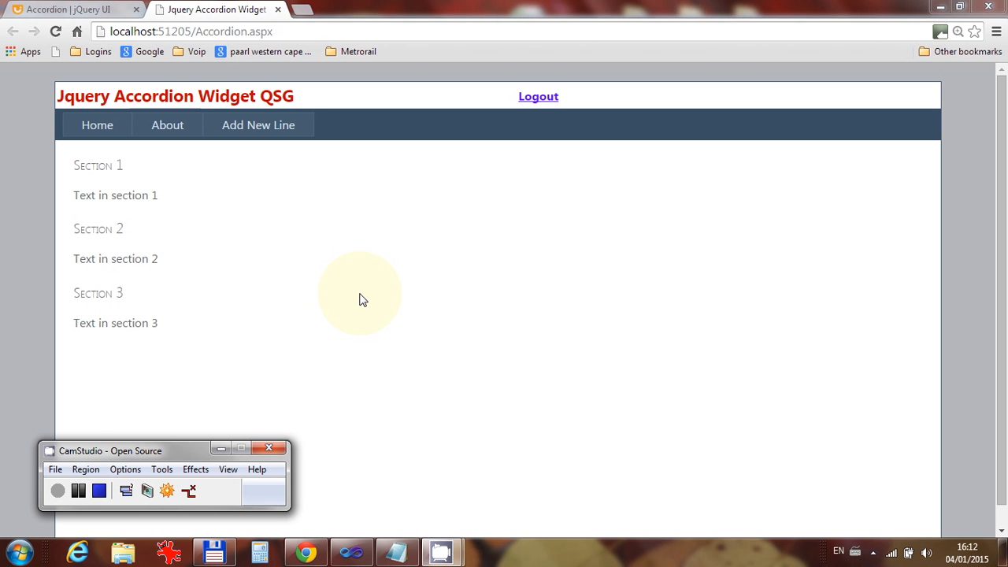
mouse_move(189, 86)
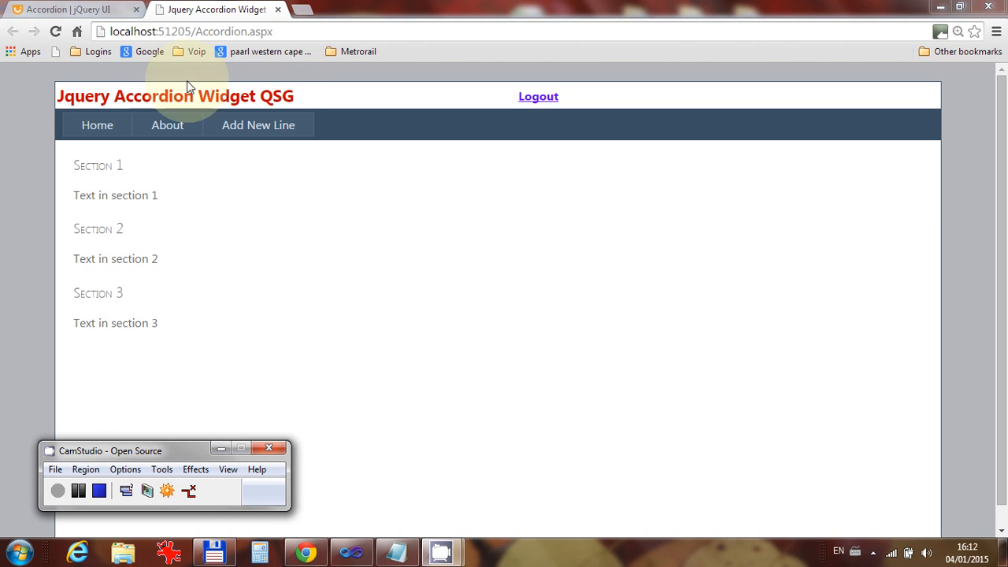
mouse_move(272, 95)
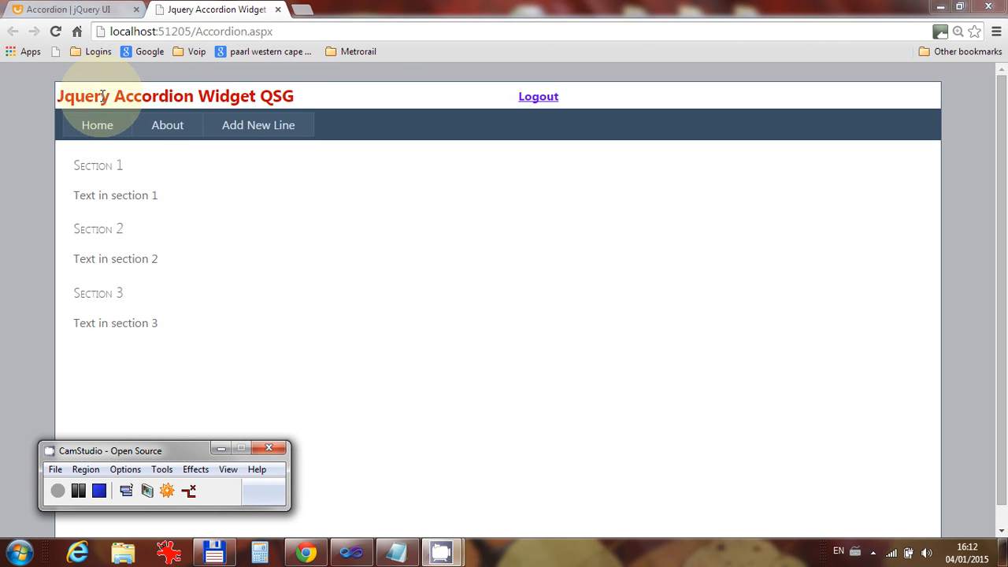
mouse_move(248, 196)
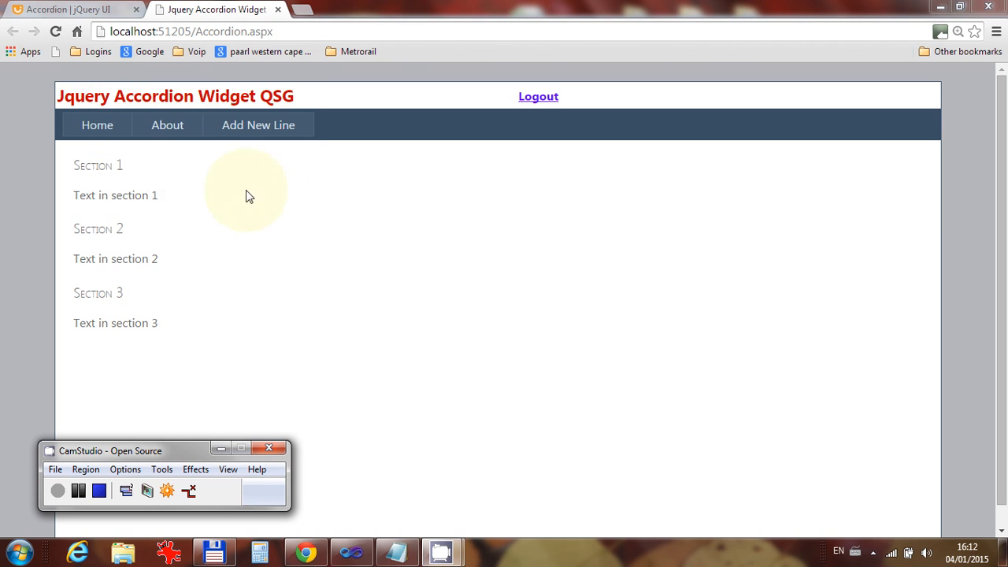
Load the jQuery UI collapsible accordion demo and collapse its Section 1
left_click(71, 9)
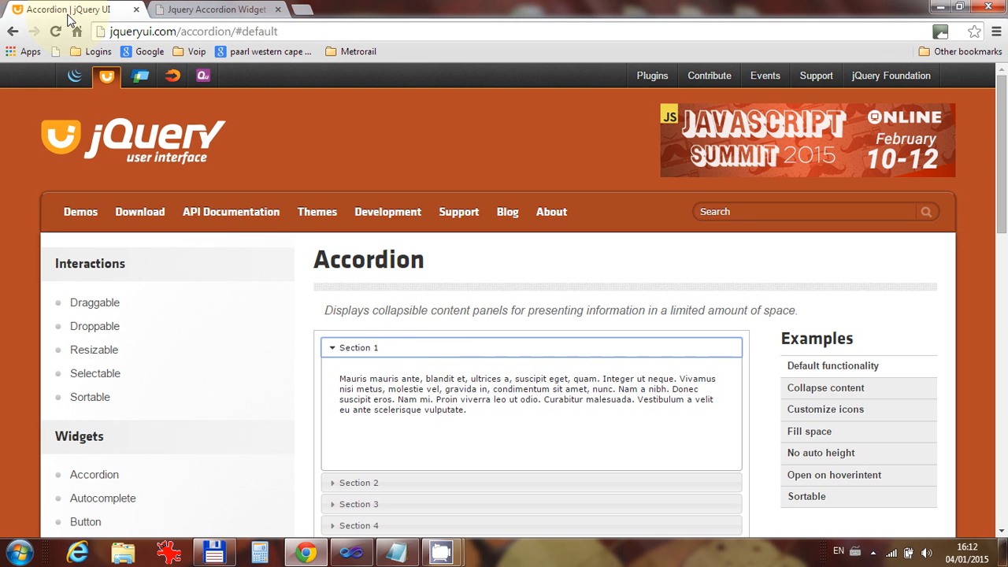
mouse_move(428, 355)
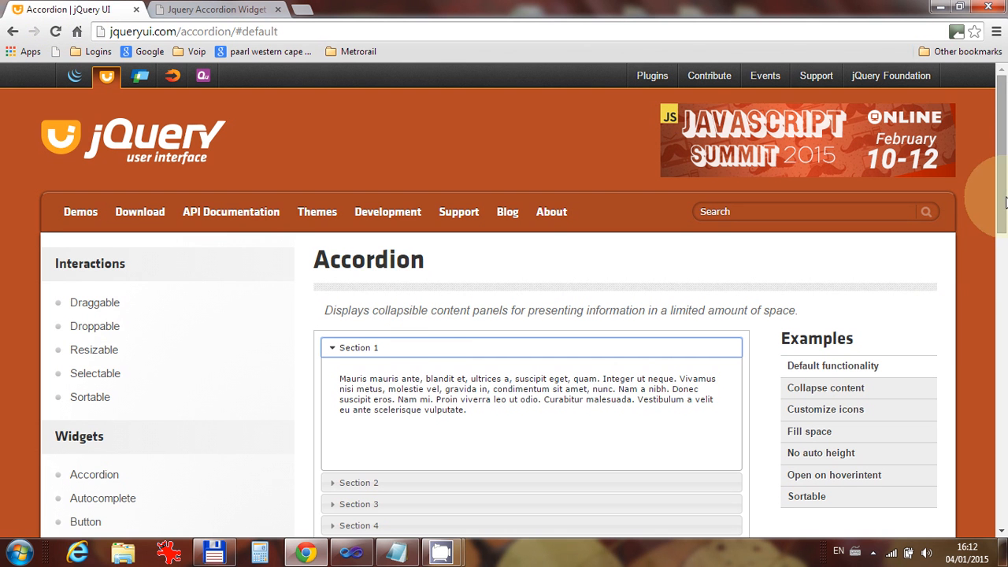
scroll("down", 3)
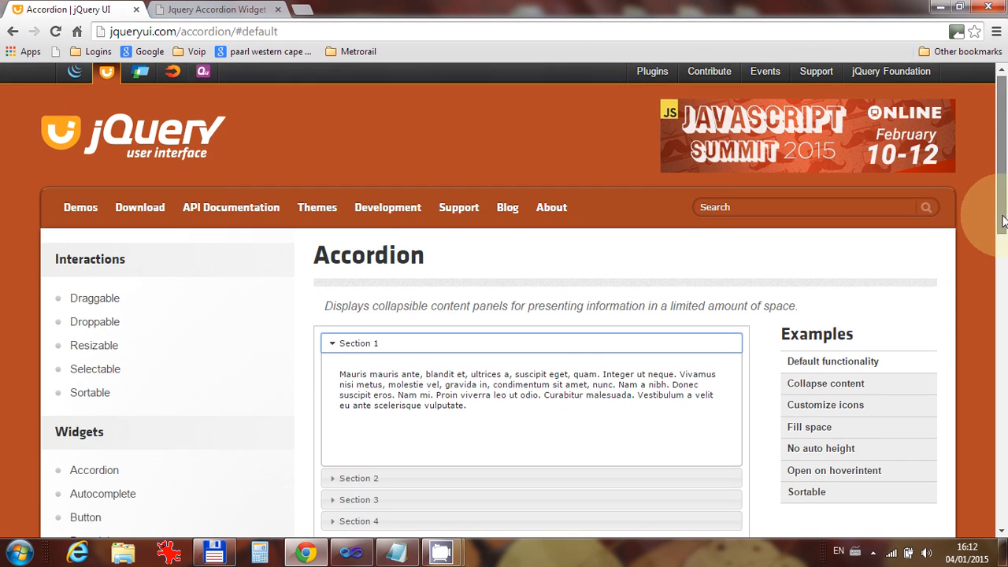
scroll("down", 3)
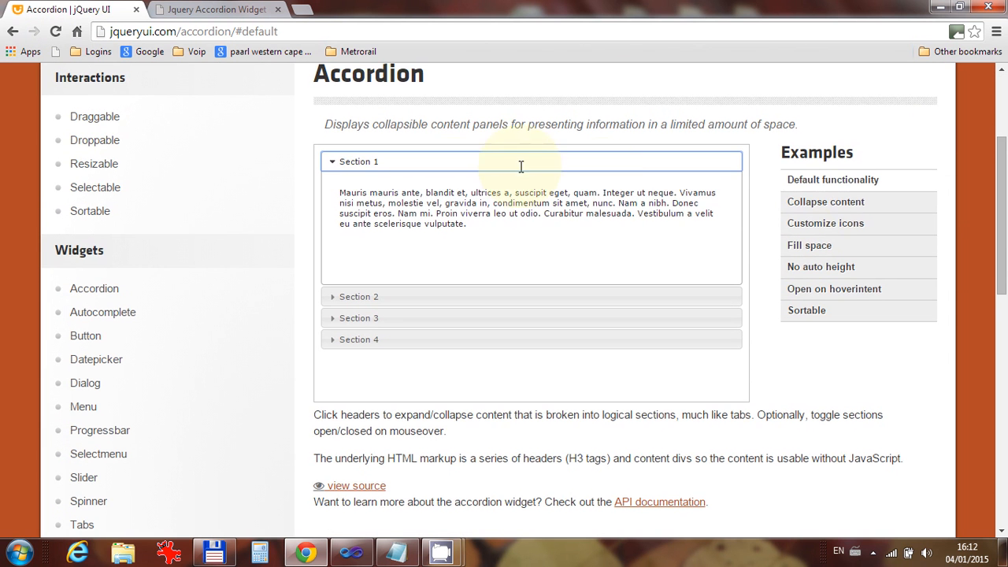
mouse_move(835, 206)
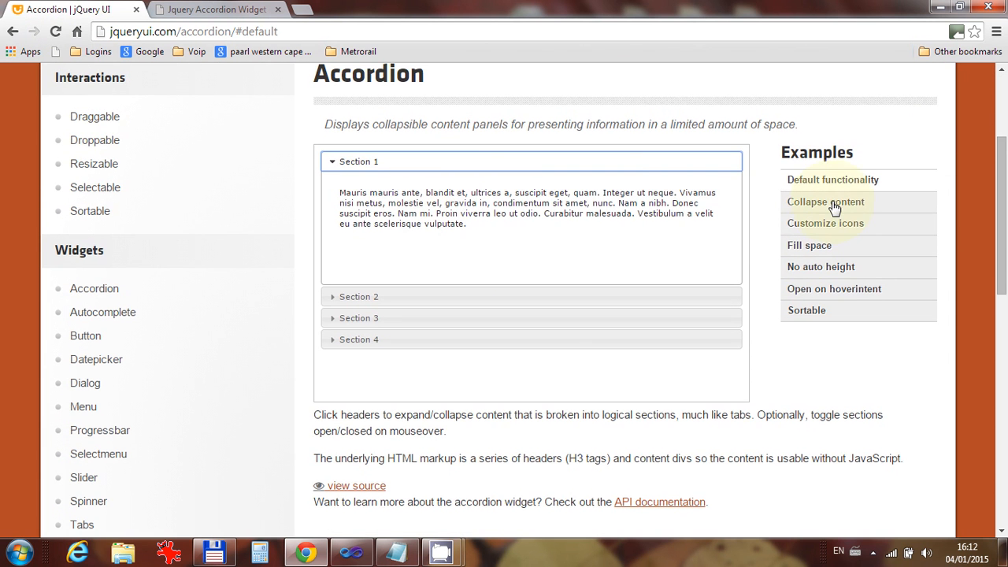
left_click(825, 201)
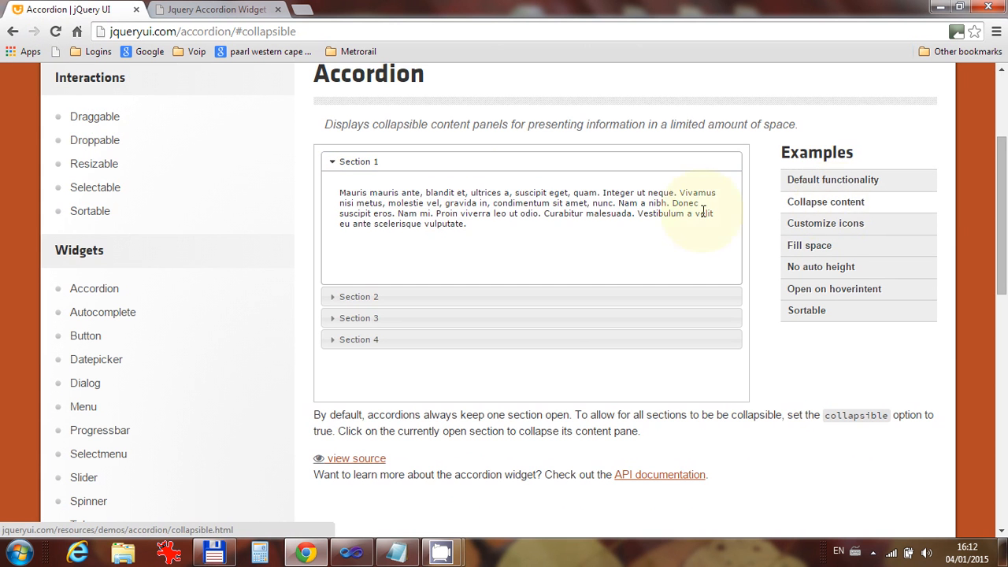
left_click(358, 161)
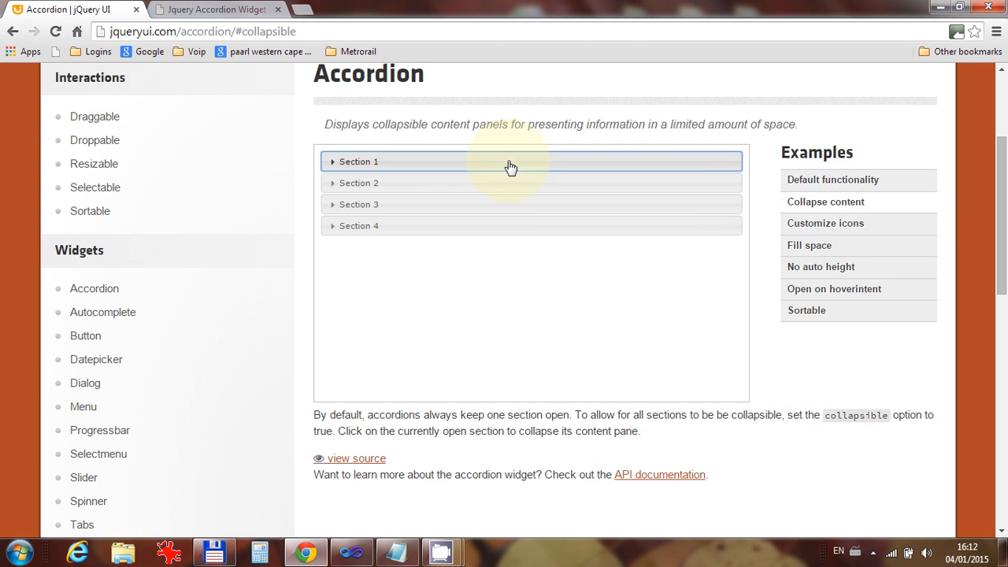
mouse_move(492, 244)
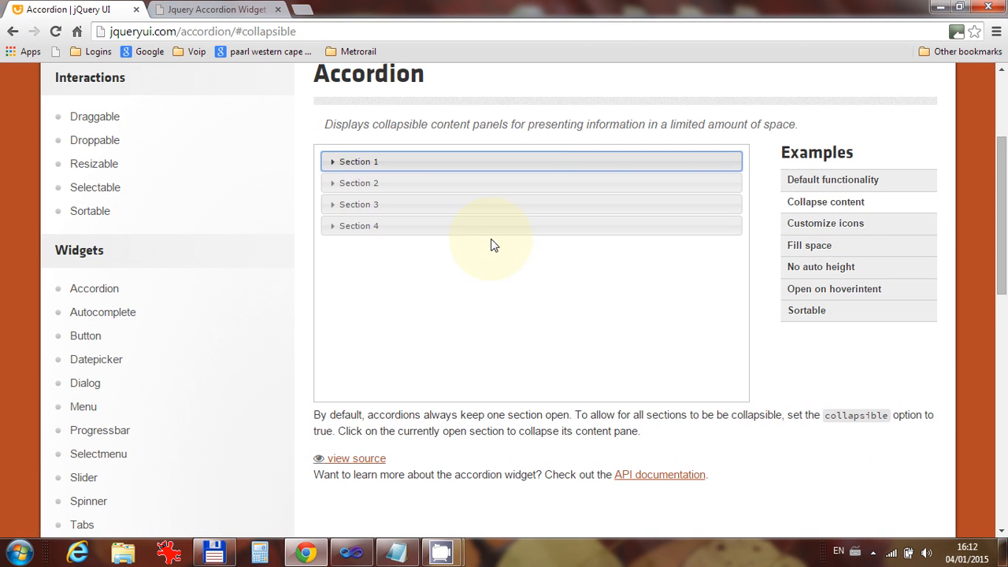
mouse_move(644, 213)
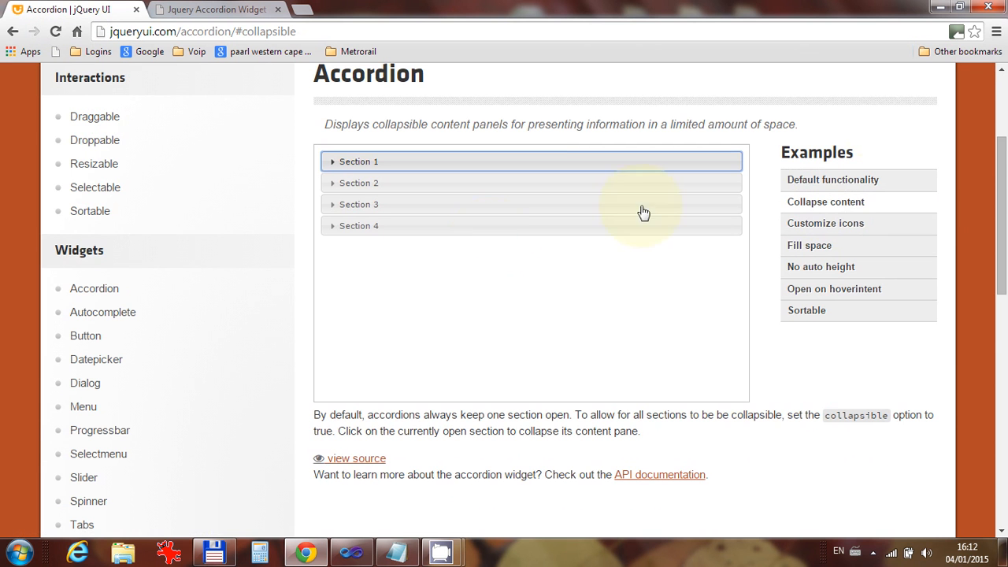
Reveal and scroll through the collapsible accordion demo's source code
scroll("down", 3)
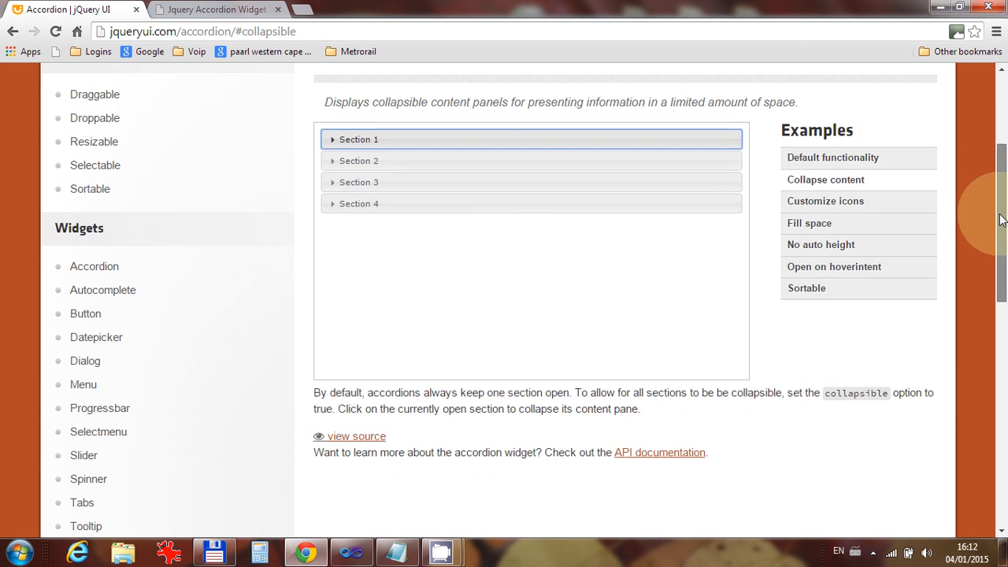
scroll("down", 3)
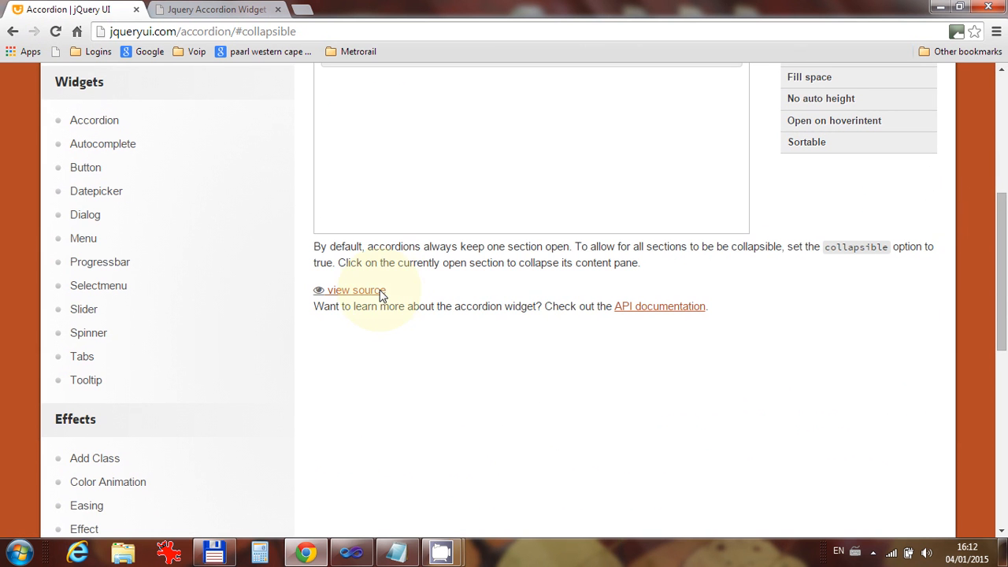
left_click(355, 290)
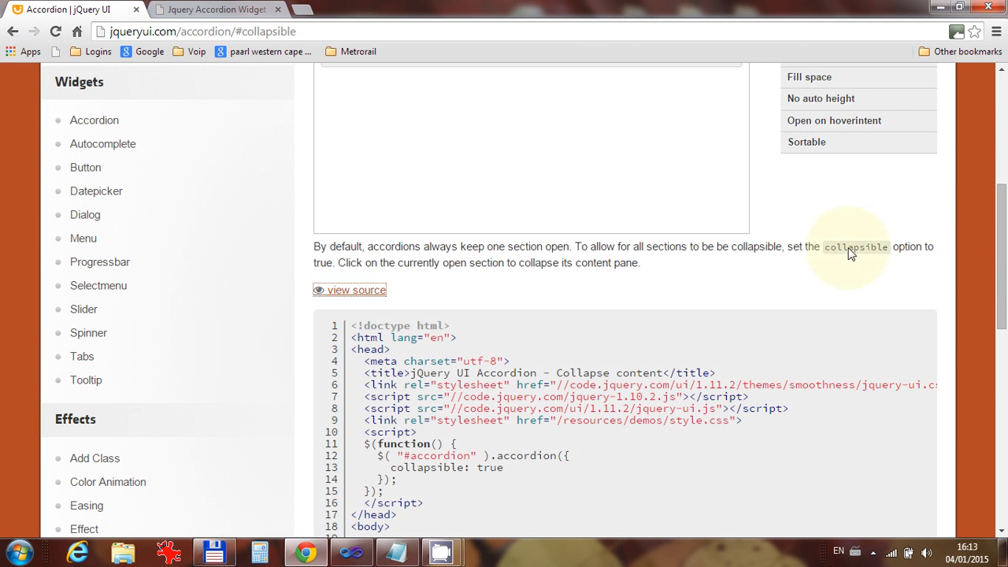
scroll("down", 3)
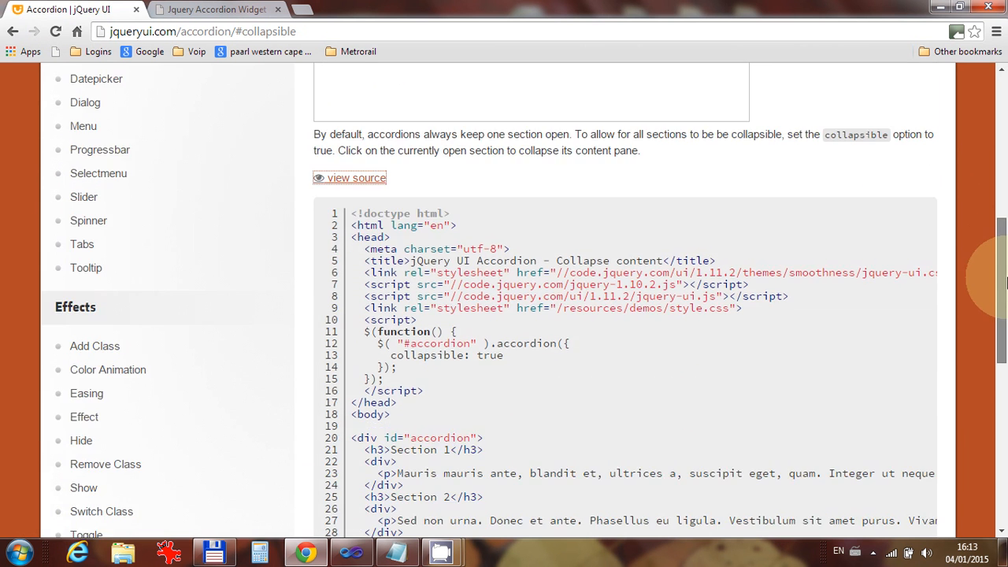
scroll("down", 3)
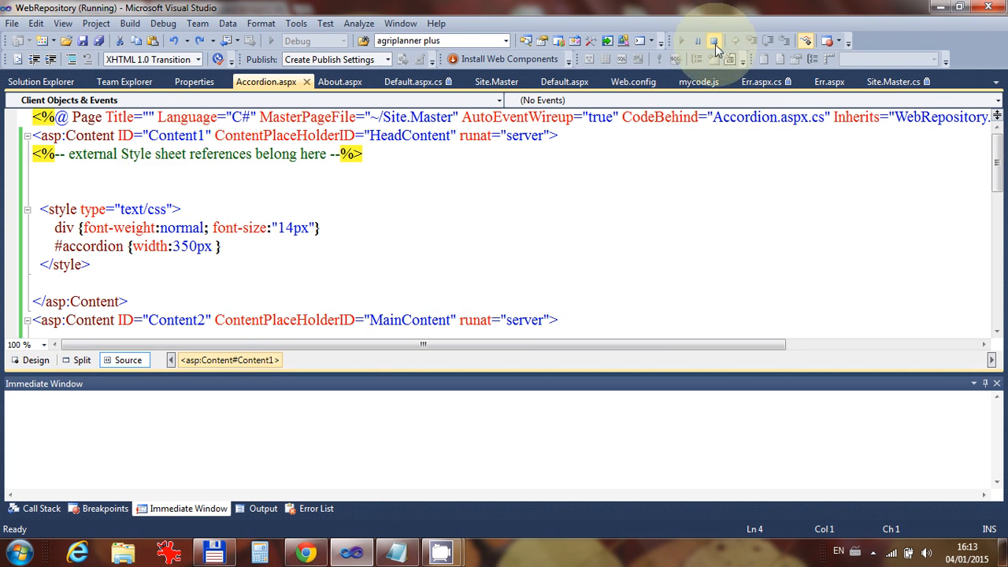
Stop the running app and add type="text/css" to the jQuery UI stylesheet links in Accordion.aspx
left_click(713, 41)
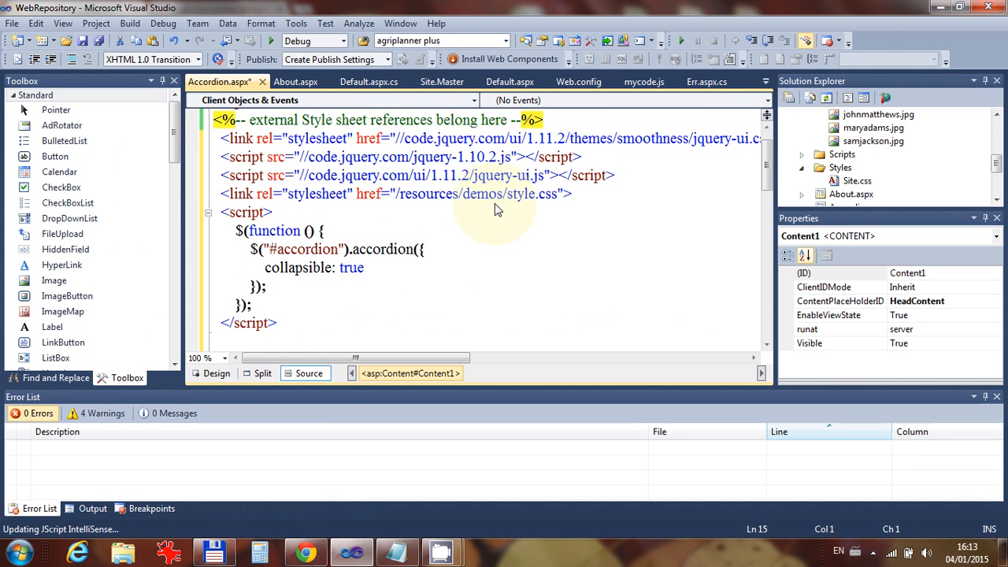
mouse_move(481, 194)
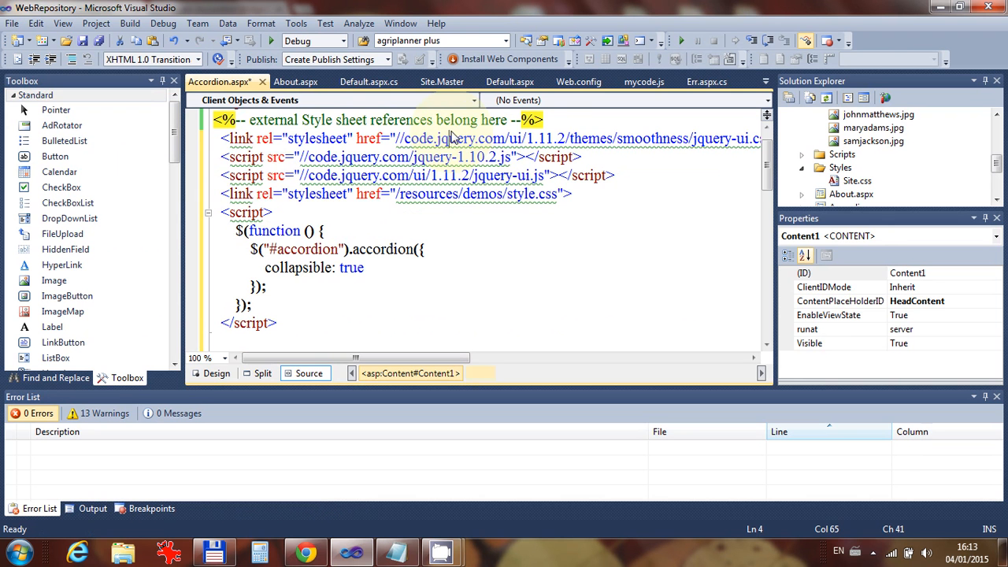
left_click(366, 194)
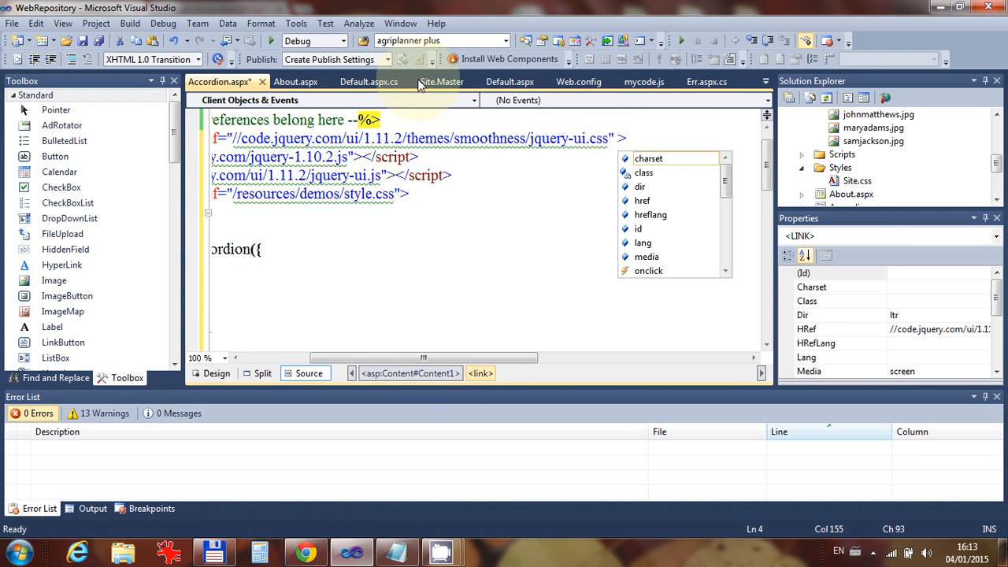
left_click(442, 81)
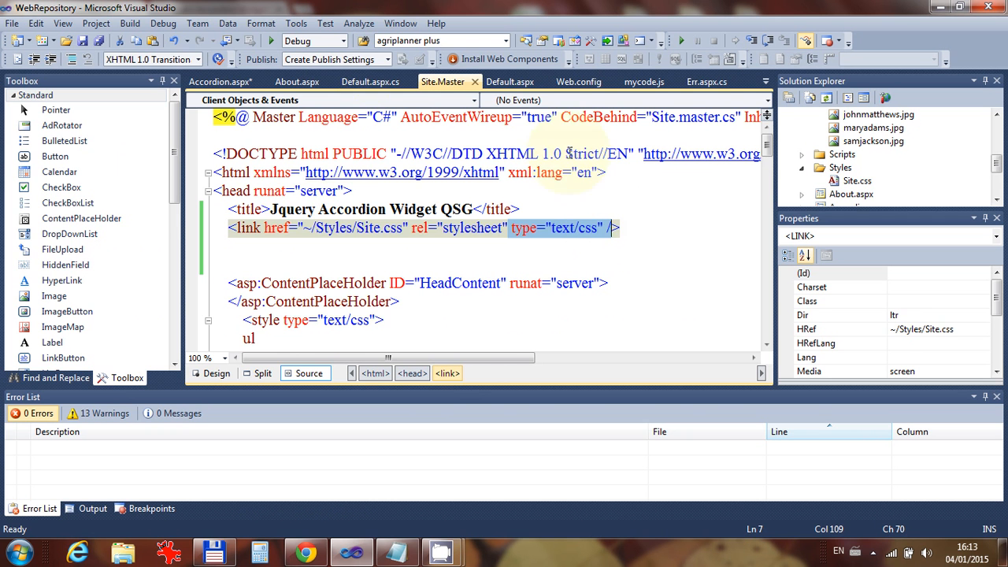
left_click(220, 81)
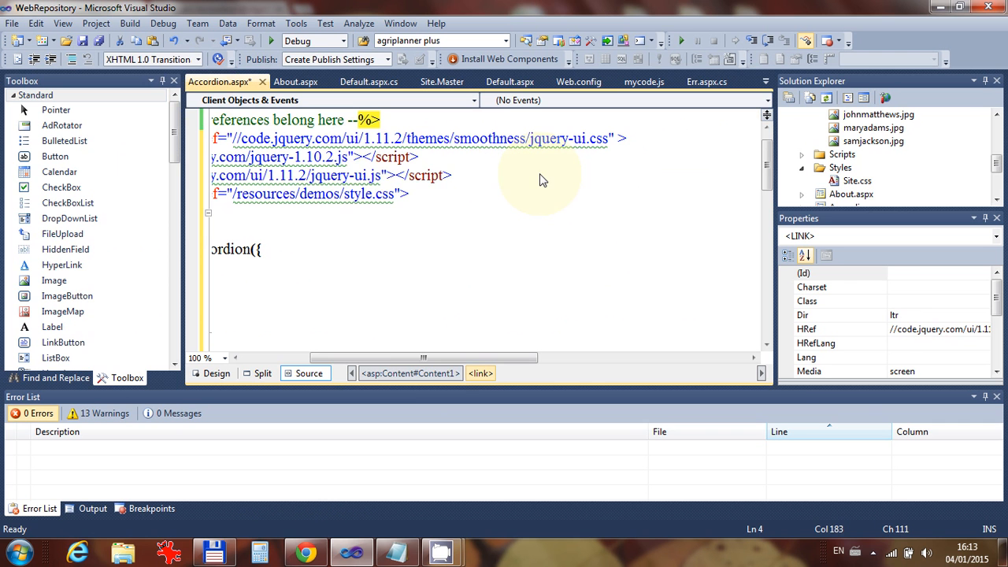
type("type=\"text/css\" />")
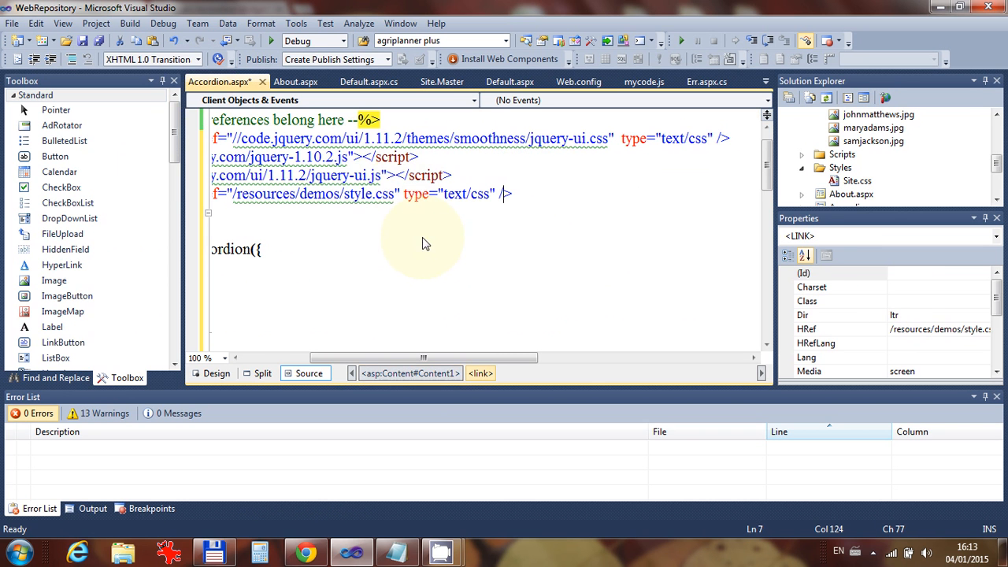
mouse_move(740, 134)
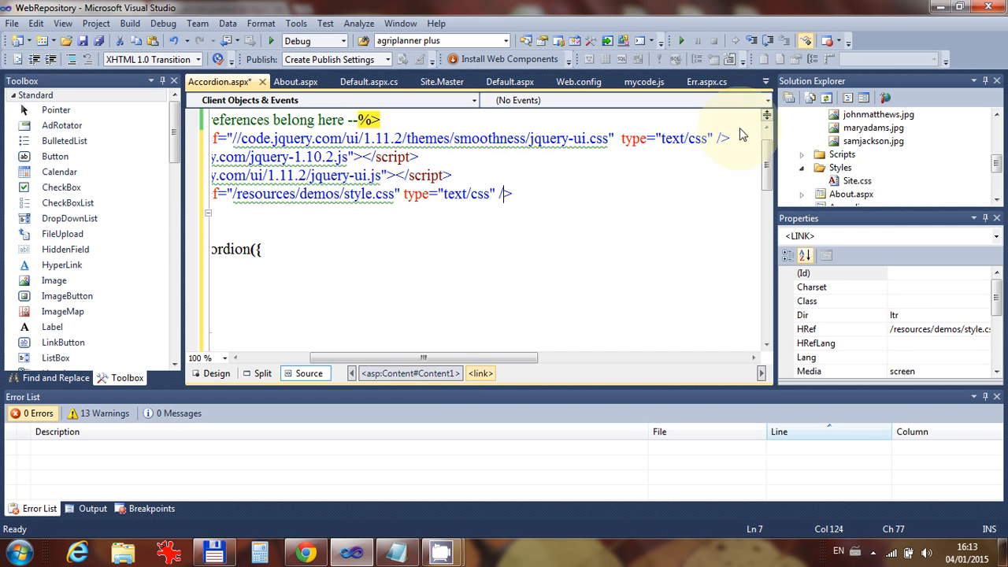
mouse_move(366, 170)
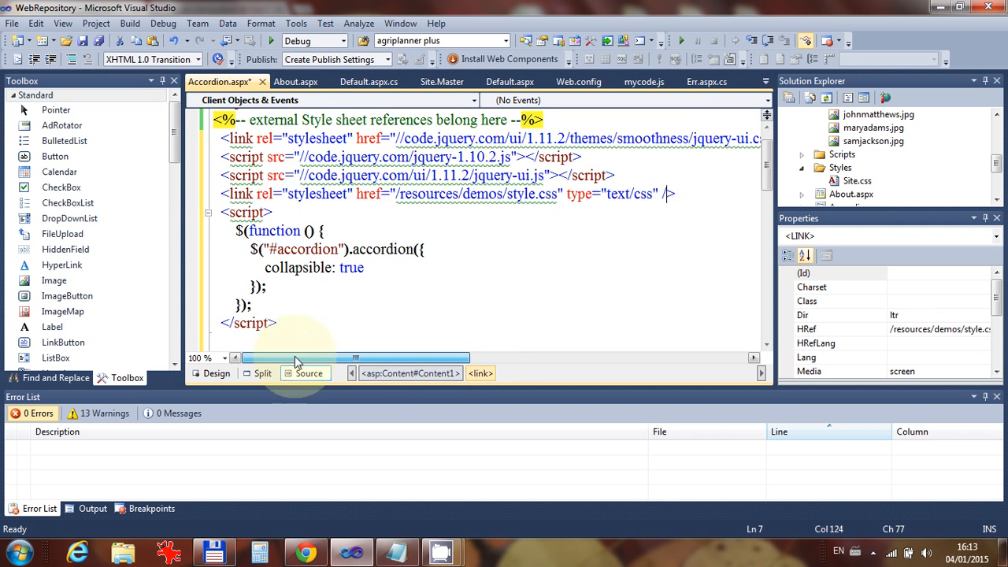
mouse_move(489, 193)
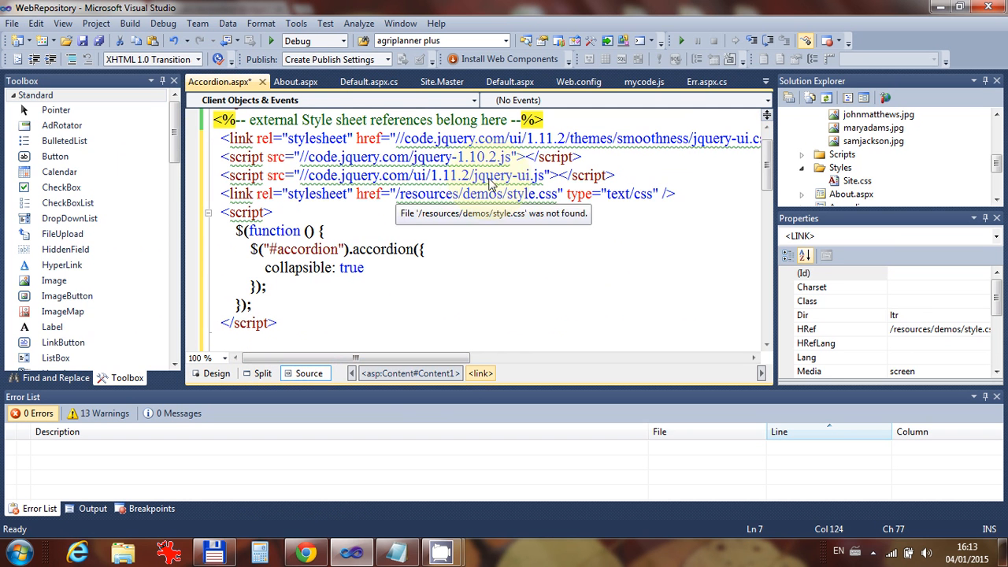
Add type="text/javascript" to both jQuery script src tags and the inline accordion script tag
left_click(394, 175)
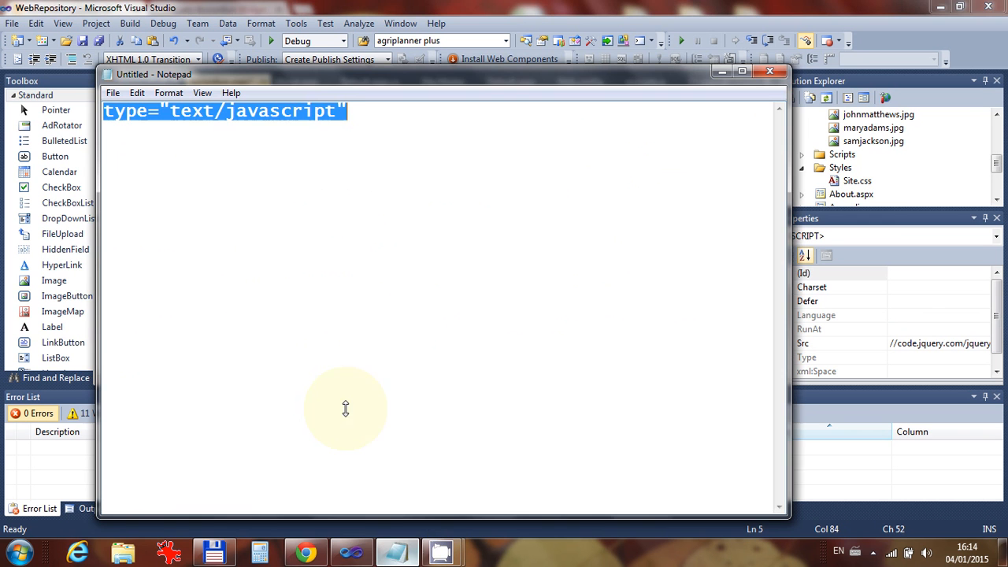
mouse_move(546, 150)
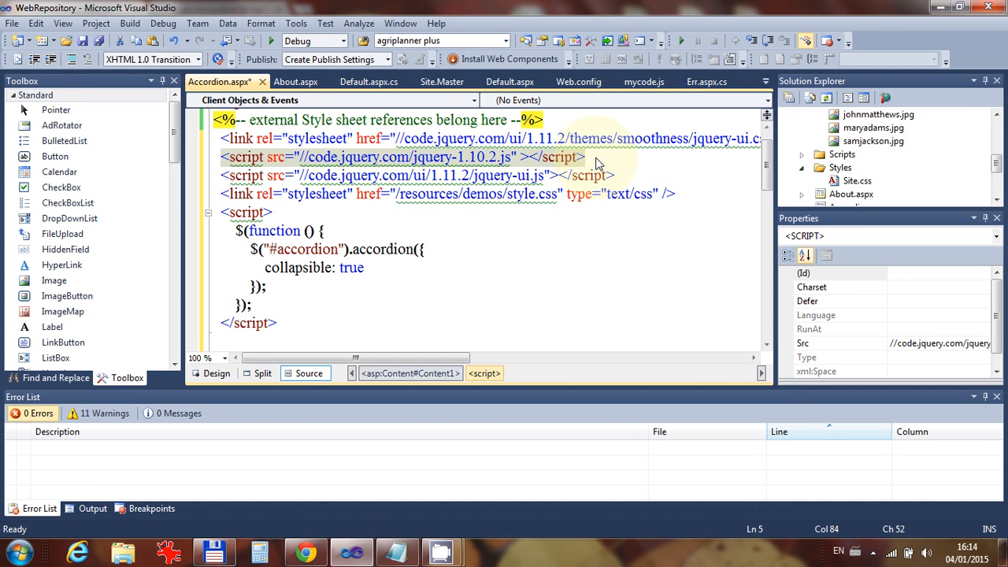
type("type=\"text/javascript\"")
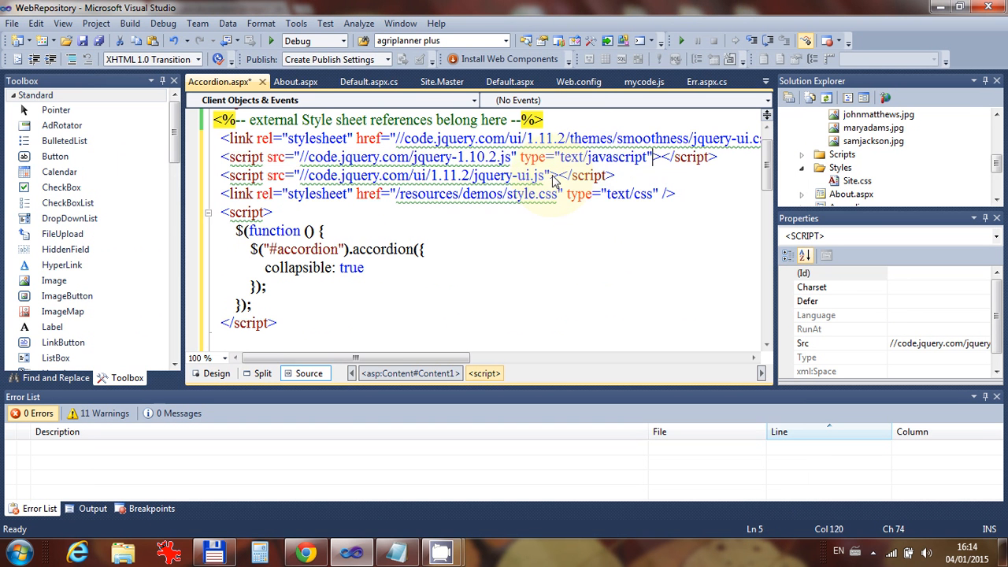
type("type=\"text/javascript\"")
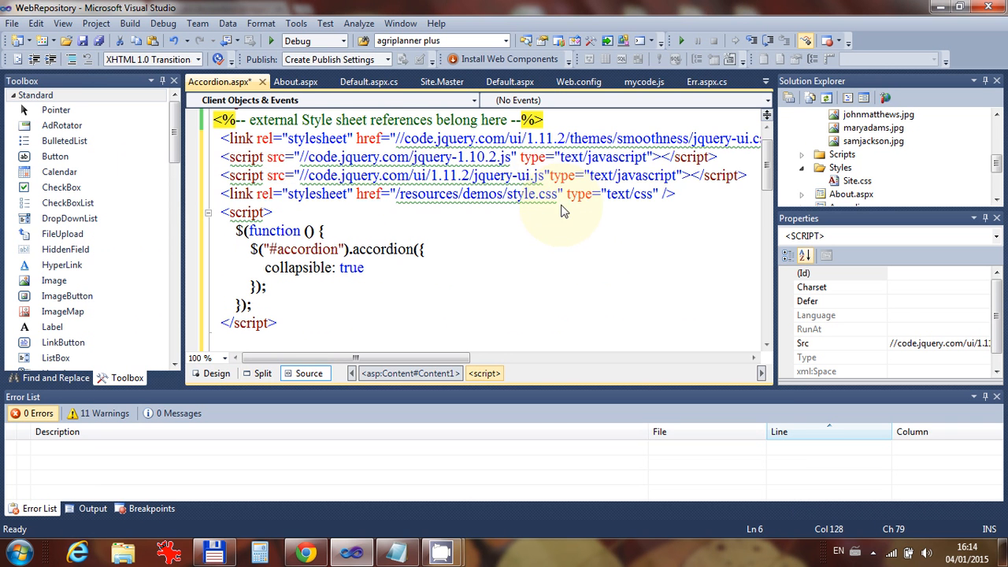
left_click(551, 175)
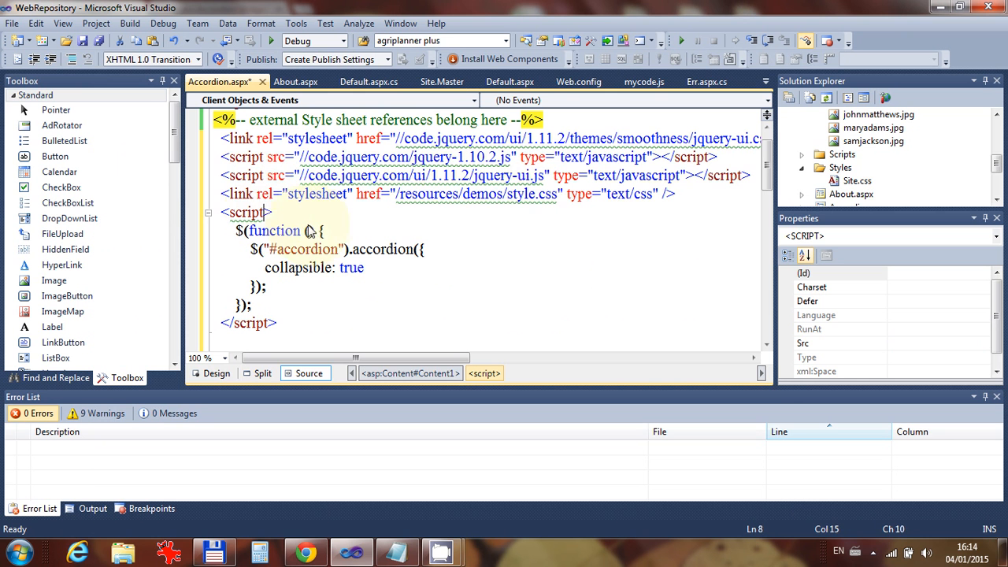
type("type=\"text/javascript\"")
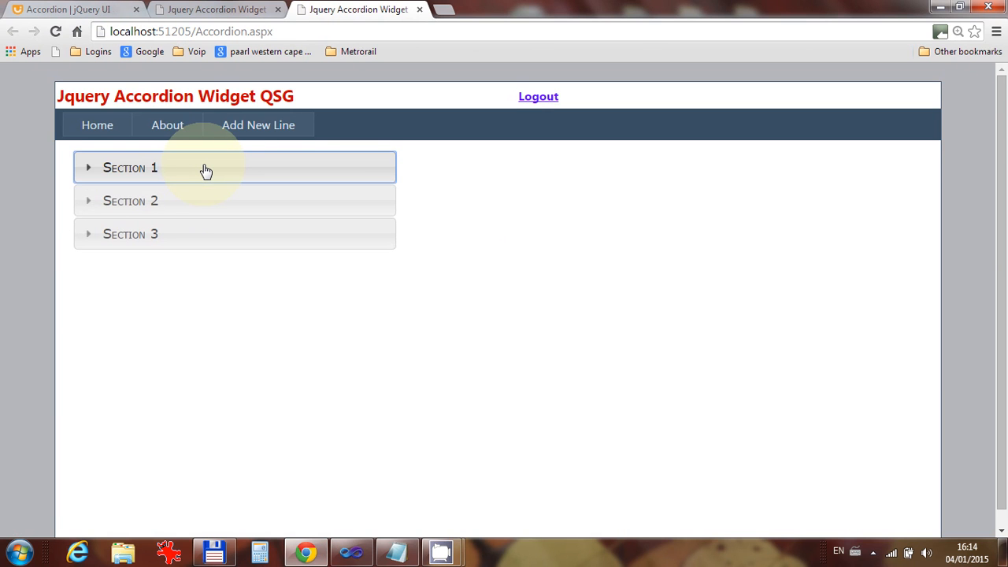
mouse_move(210, 168)
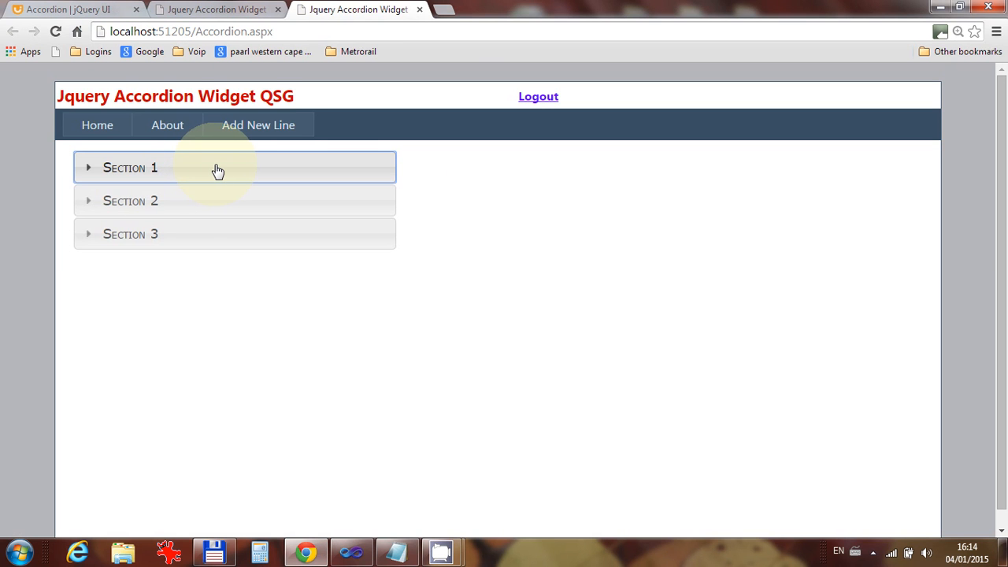
mouse_move(224, 172)
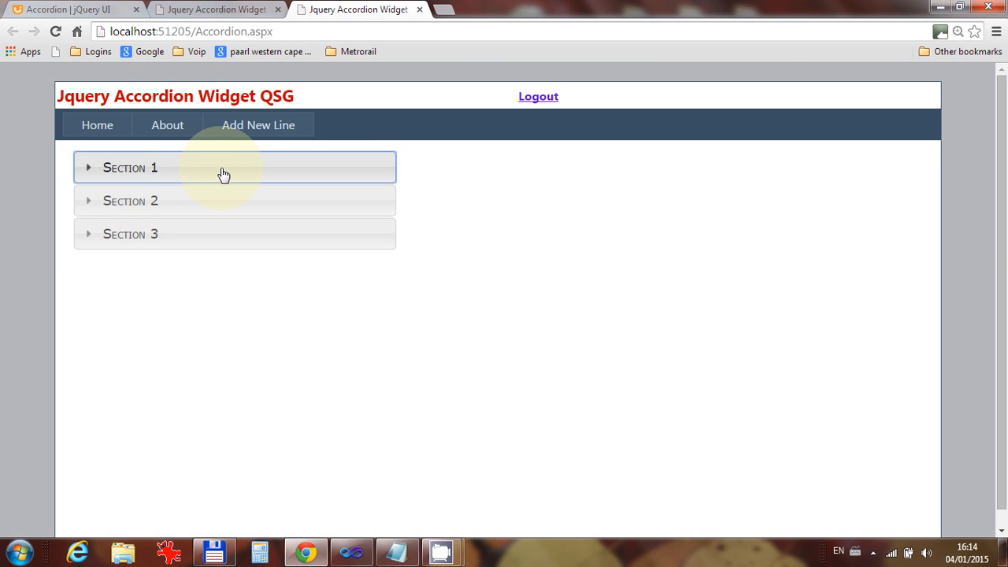
mouse_move(320, 500)
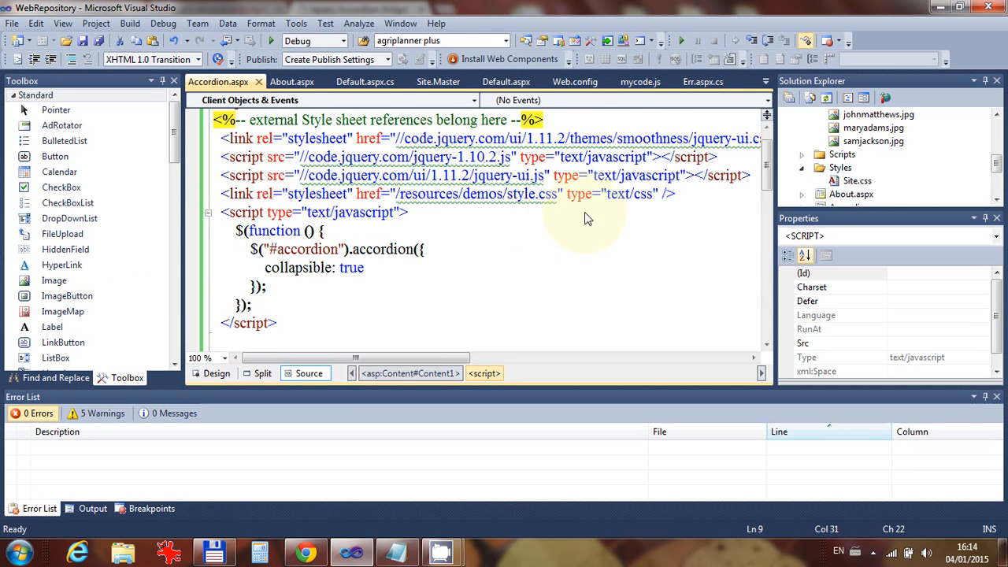
scroll("down", 3)
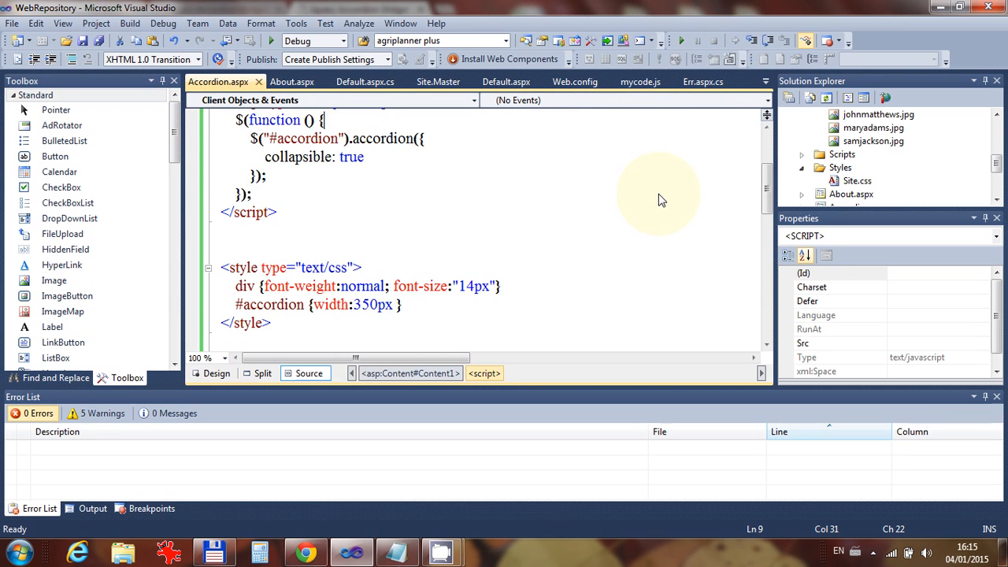
scroll("down", 3)
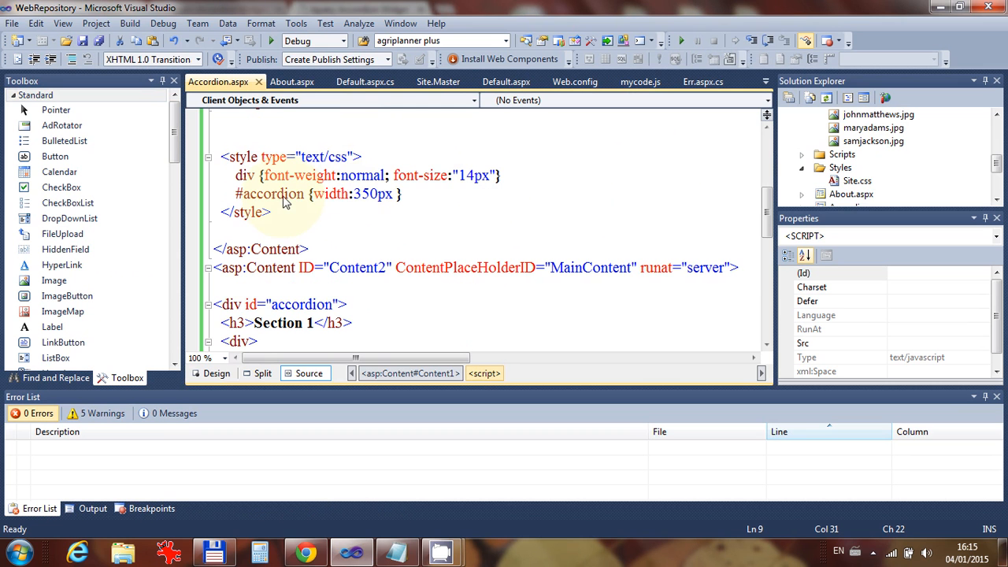
mouse_move(262, 200)
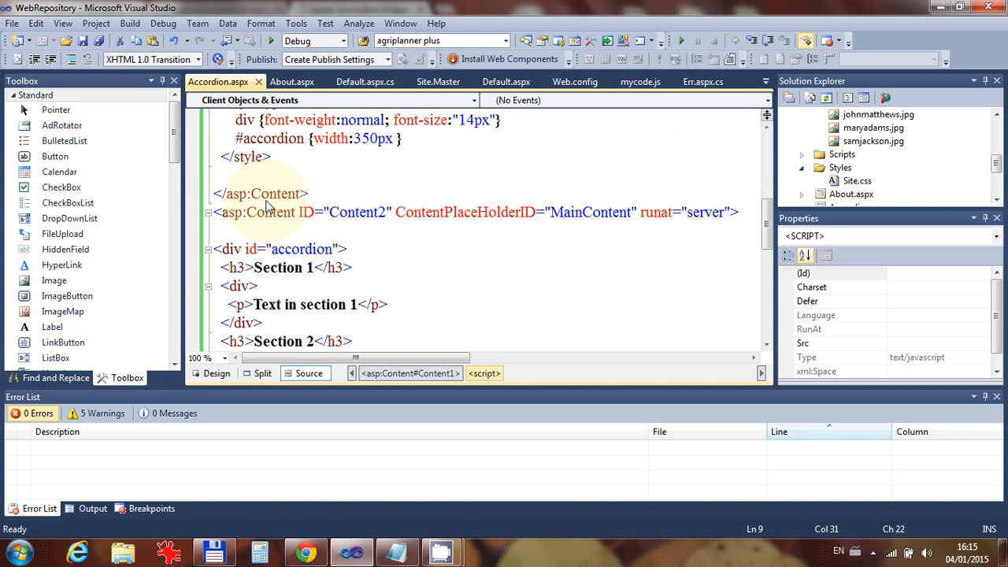
scroll("down", 3)
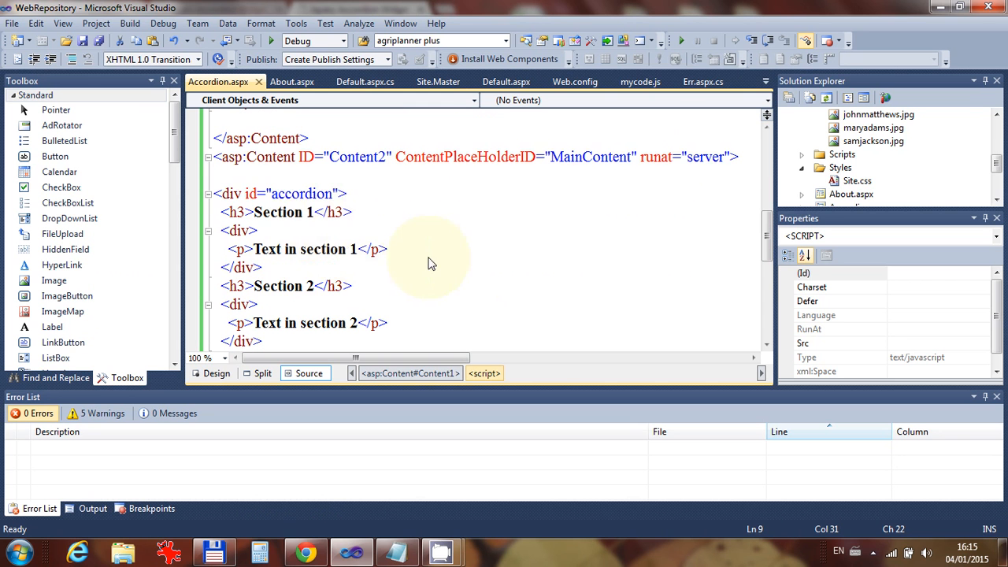
Replace the first <h3> text 'Section 1' with 'Vote on Jquery Accordion Widget'
double_click(283, 212)
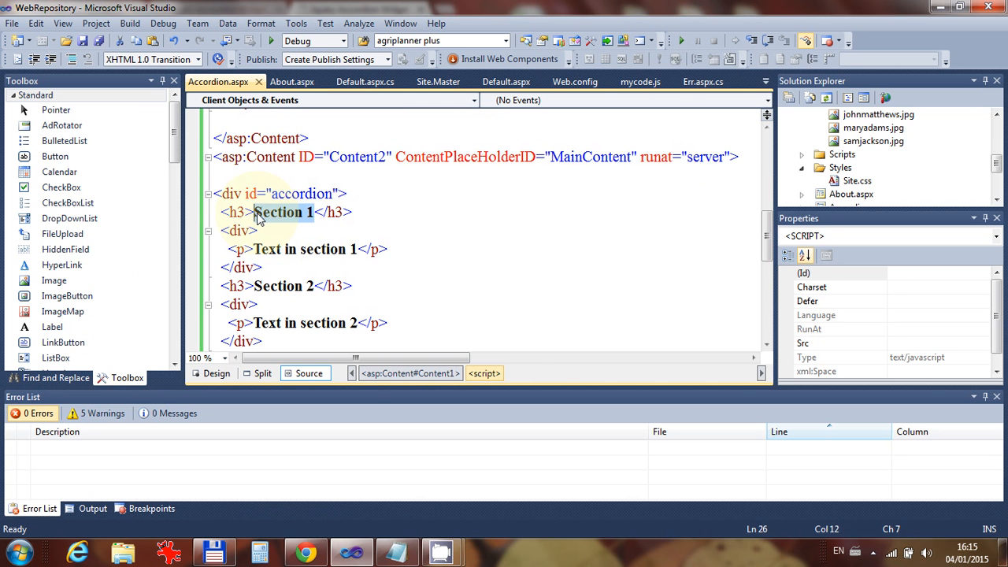
type("V")
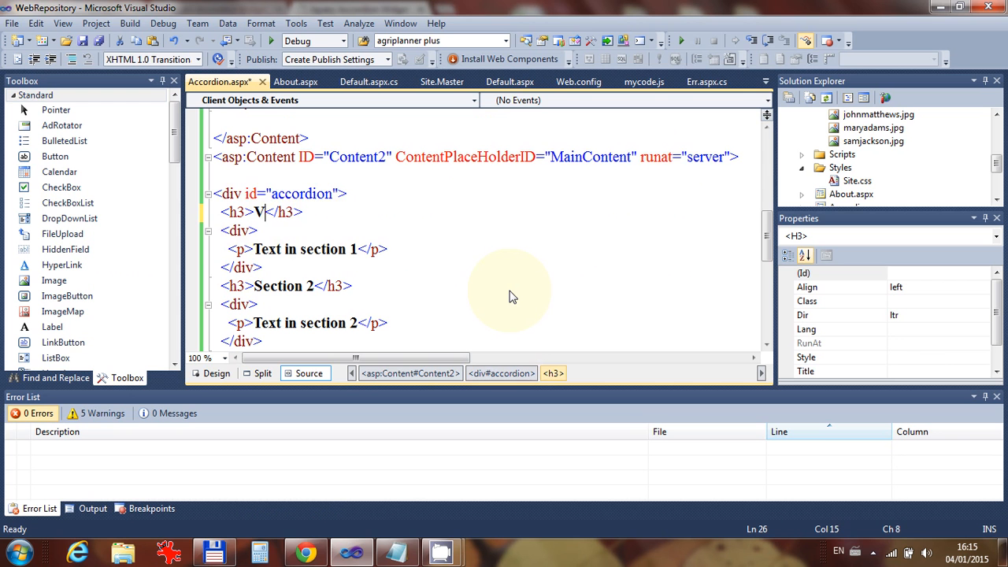
type("ote on")
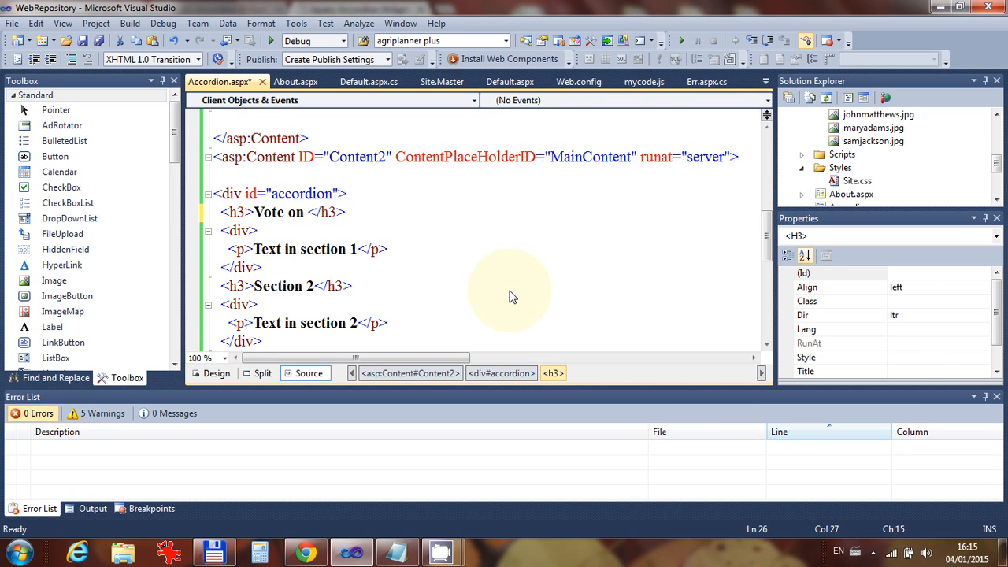
type("Jquery")
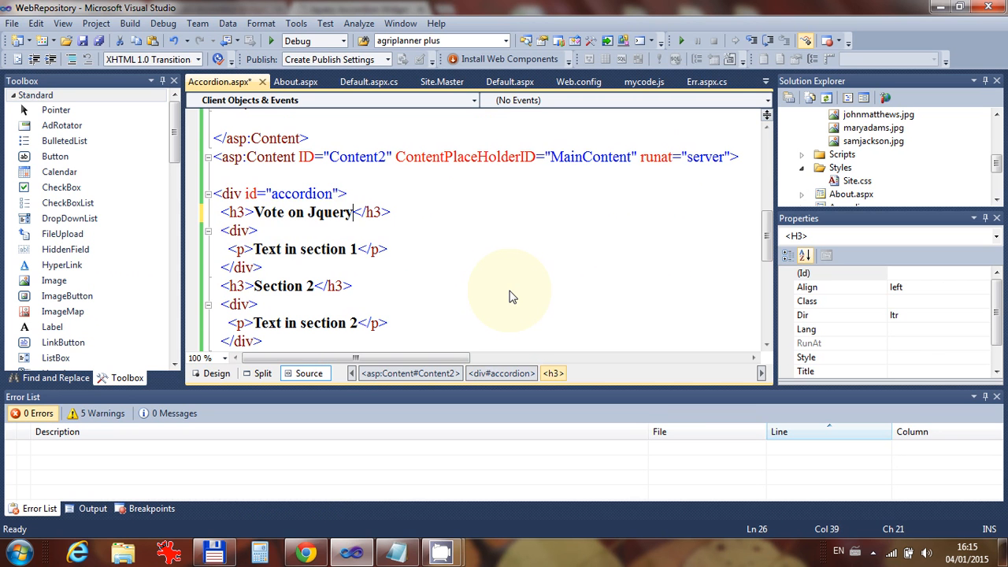
type("Accordion W")
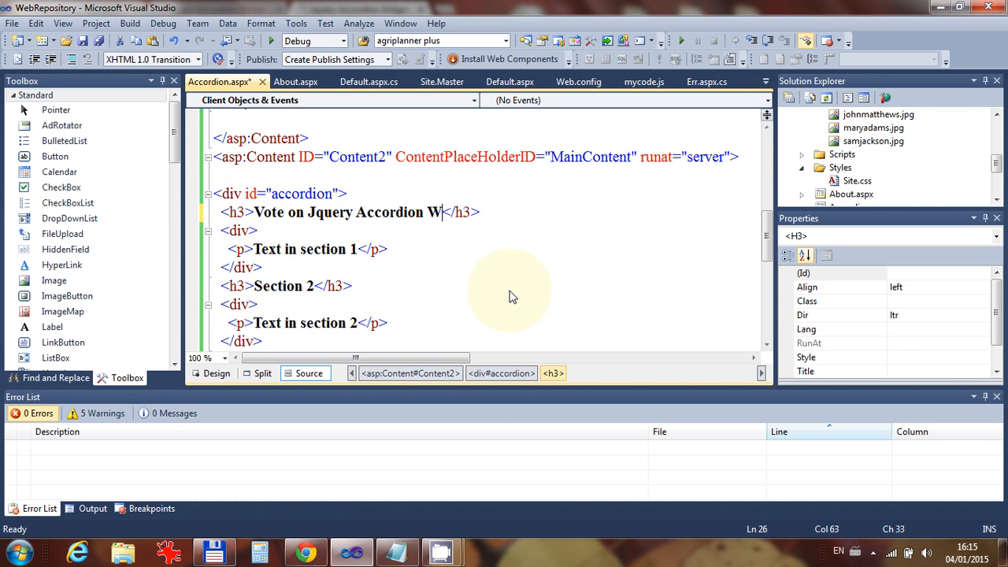
type("idget")
left_click(307, 249)
type("<table>")
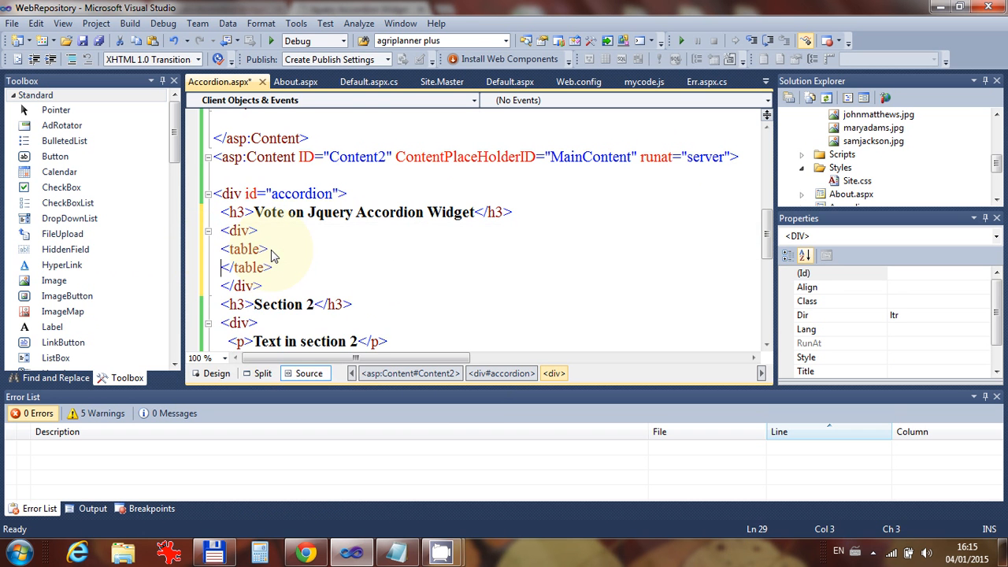
Add a <tr> holding two <td></td> cells inside the first section's table
left_click(248, 249)
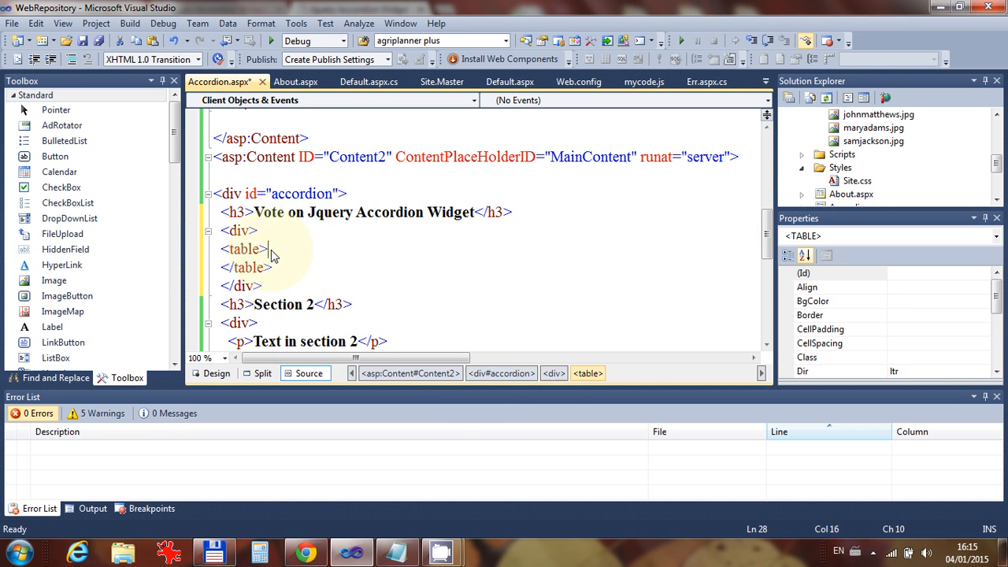
type("td>")
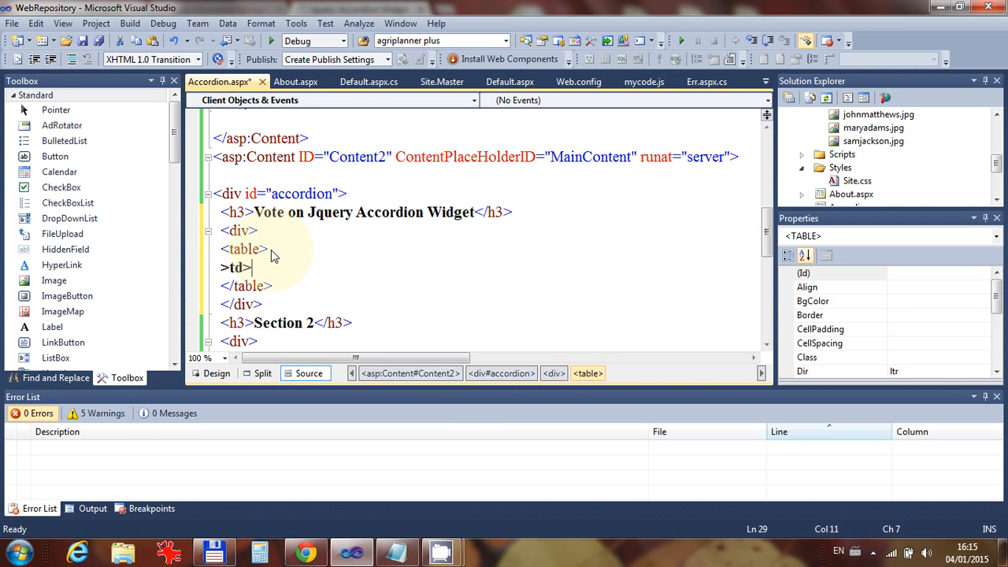
type("<tr>")
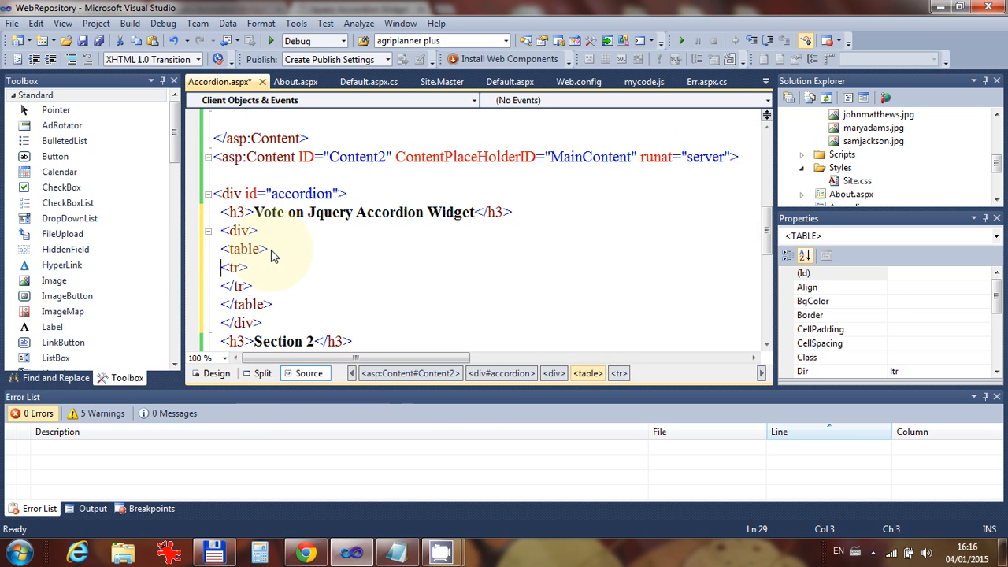
key("enter")
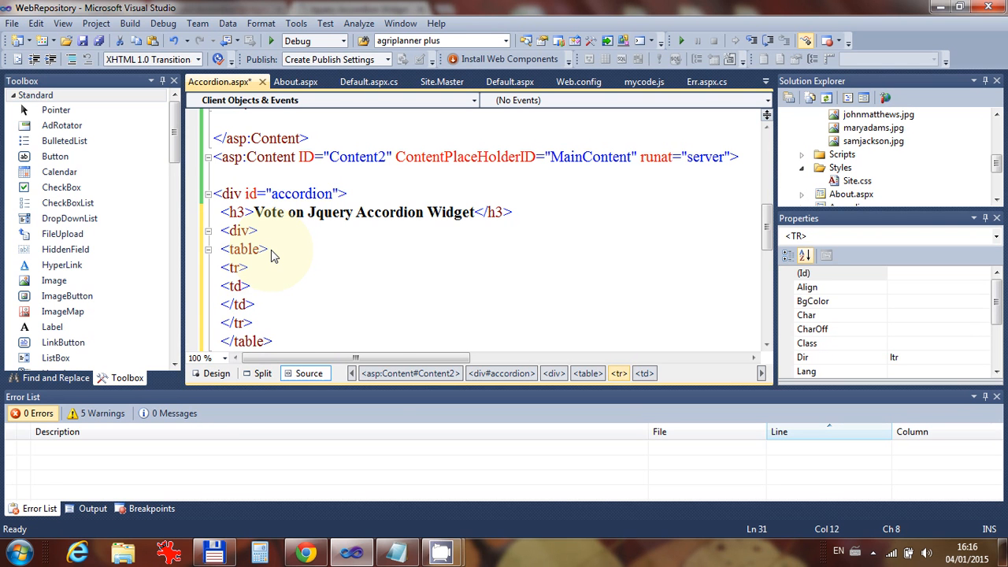
type("<td></td>")
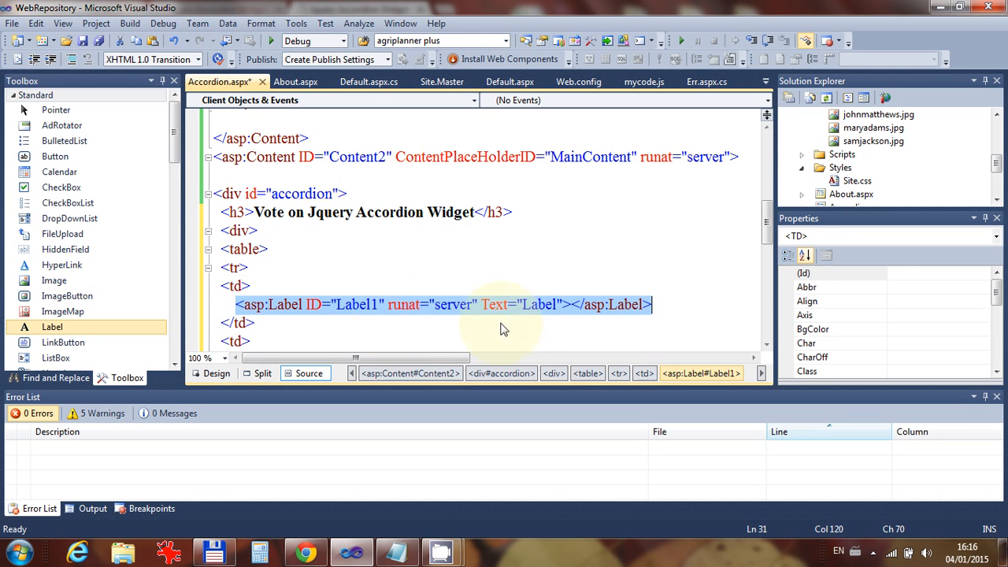
Change Label1's text in the first cell to 'Like Jquery Accordion Widget'
left_click(540, 305)
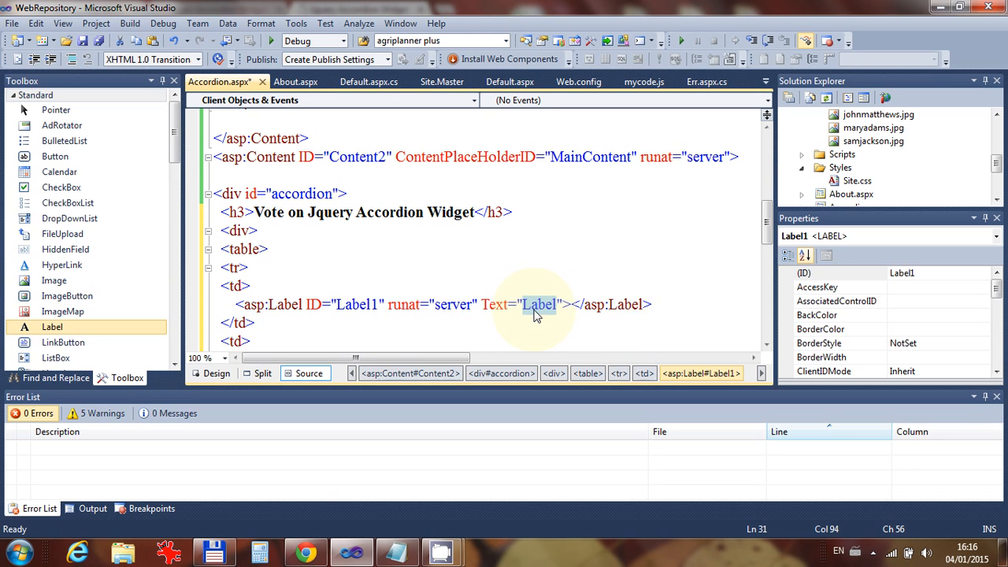
type("Like")
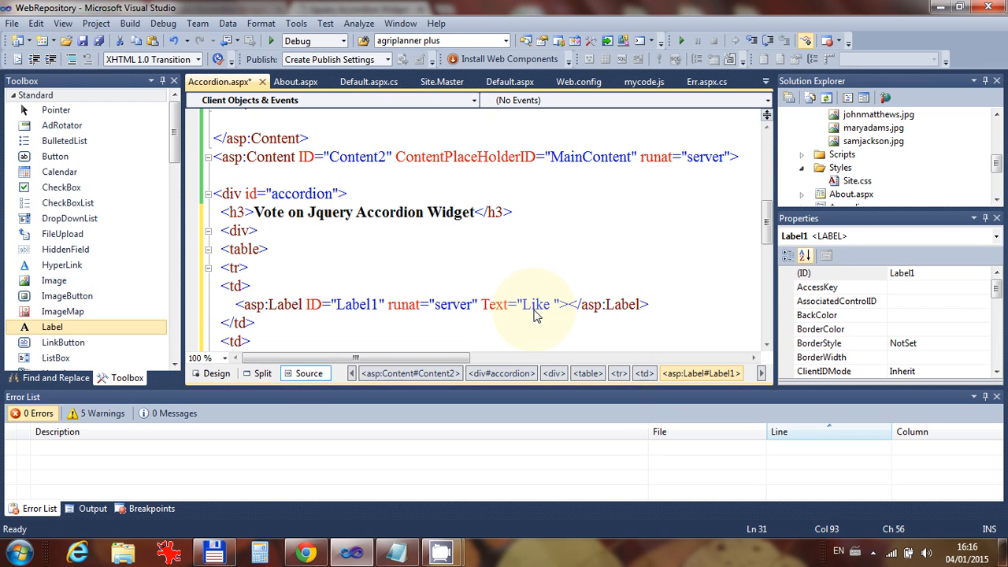
type("Jquery")
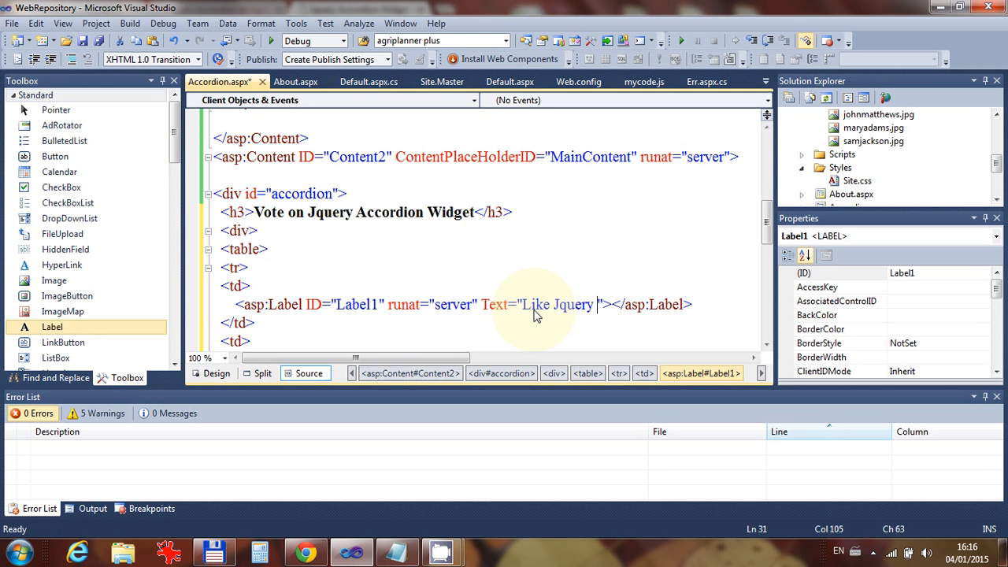
type("Accordi")
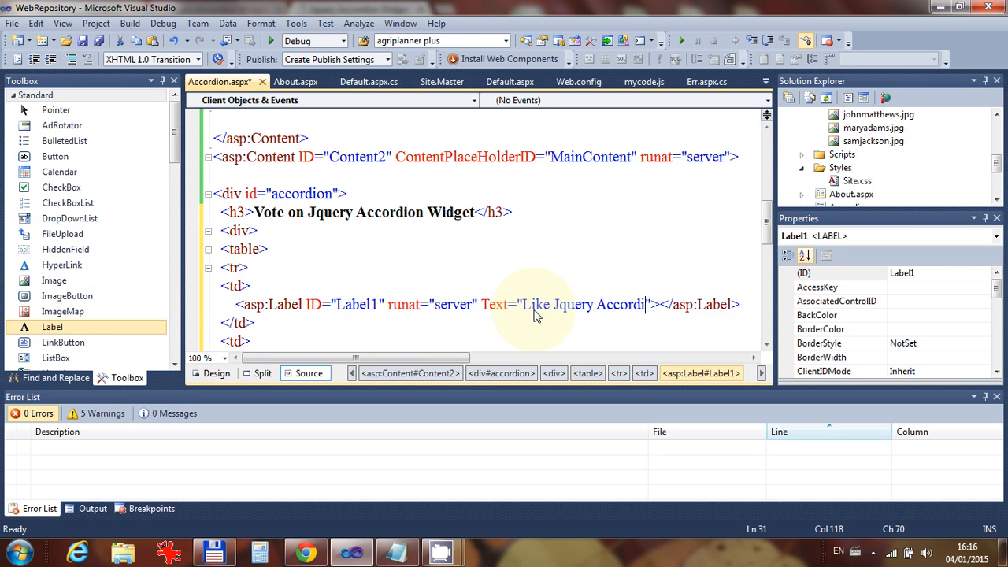
type("on Widget")
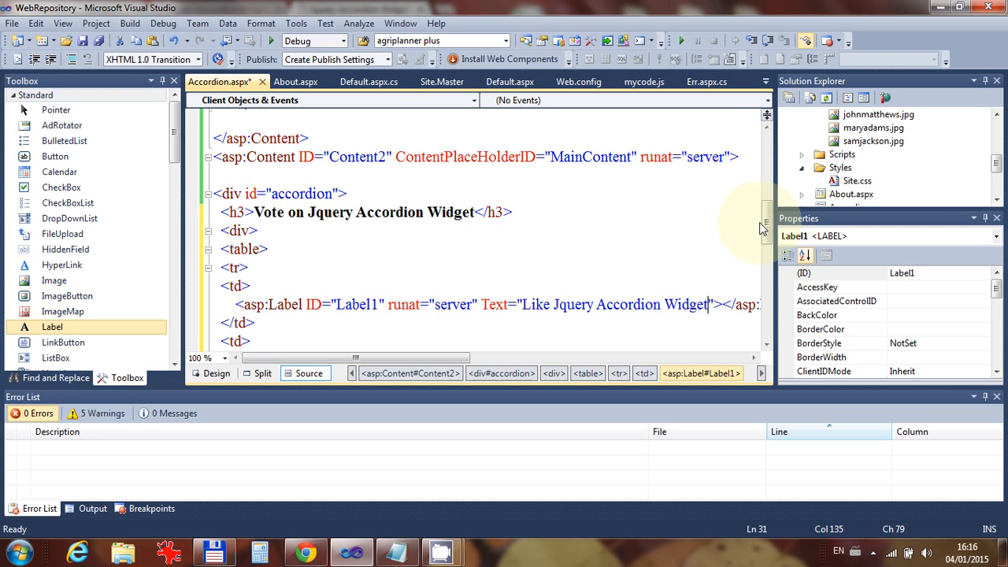
scroll("down", 3)
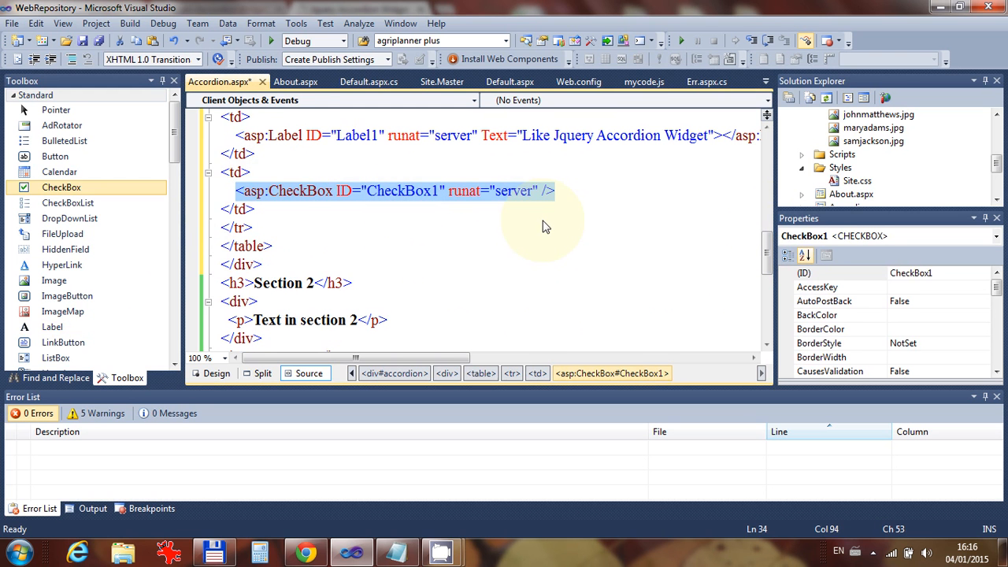
mouse_move(526, 228)
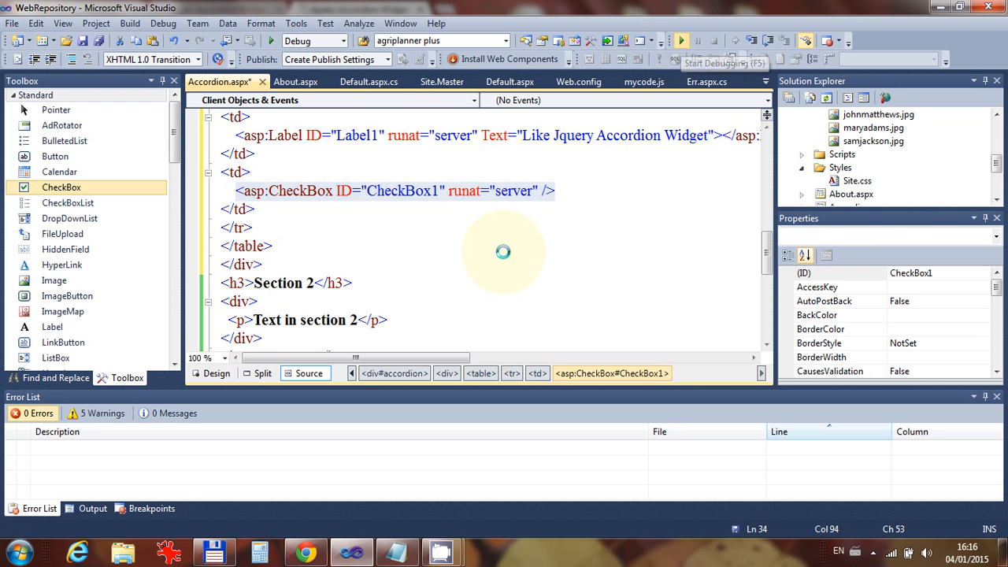
Run the site and view localhost:51205/Accordion.aspx in Chrome with its three collapsed sections
left_click(680, 40)
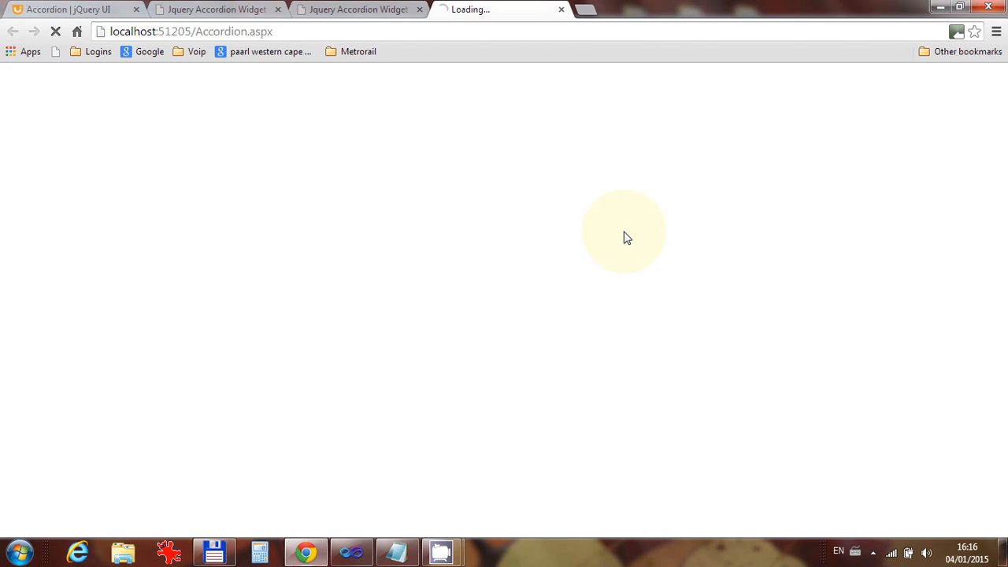
left_click(359, 10)
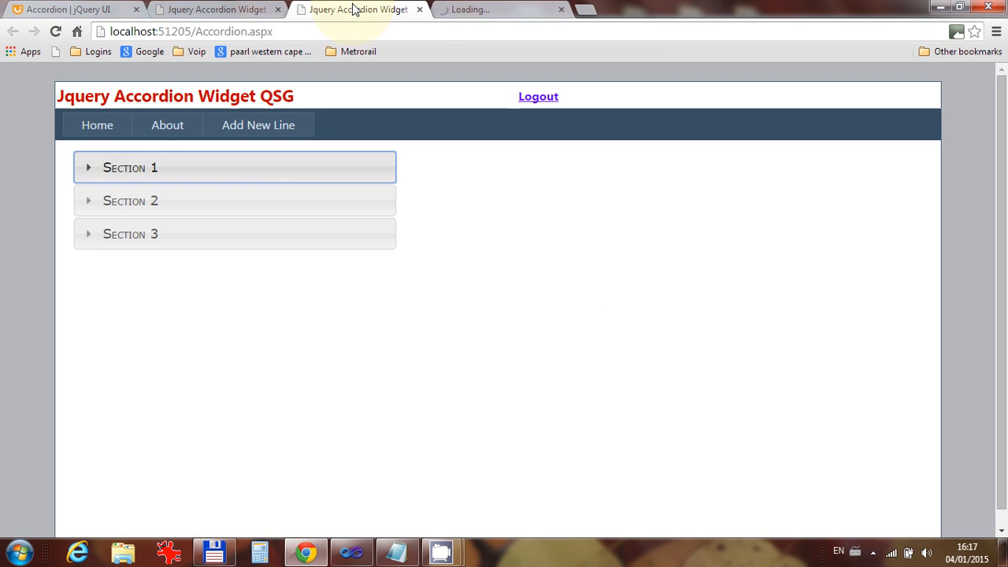
left_click(234, 167)
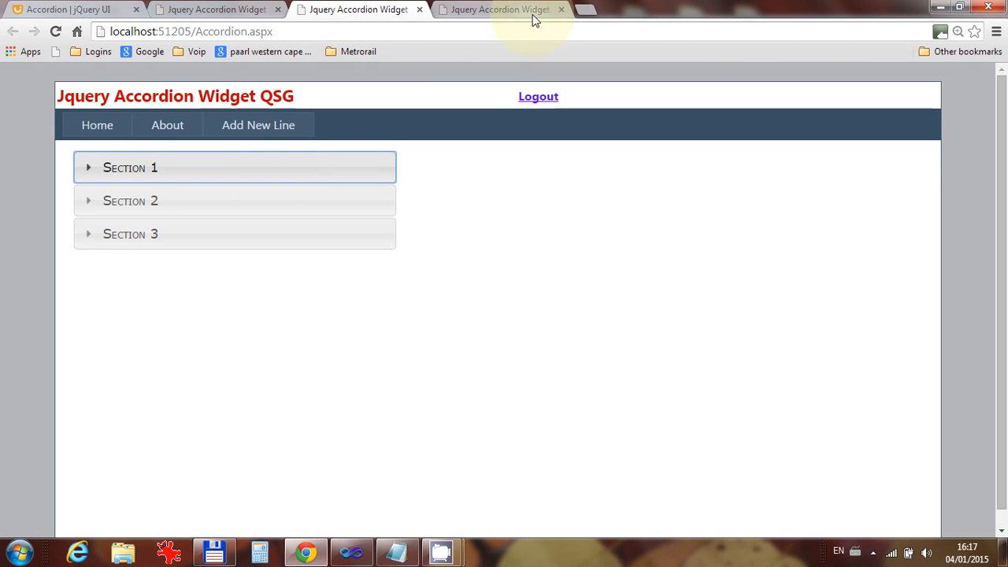
left_click(131, 167)
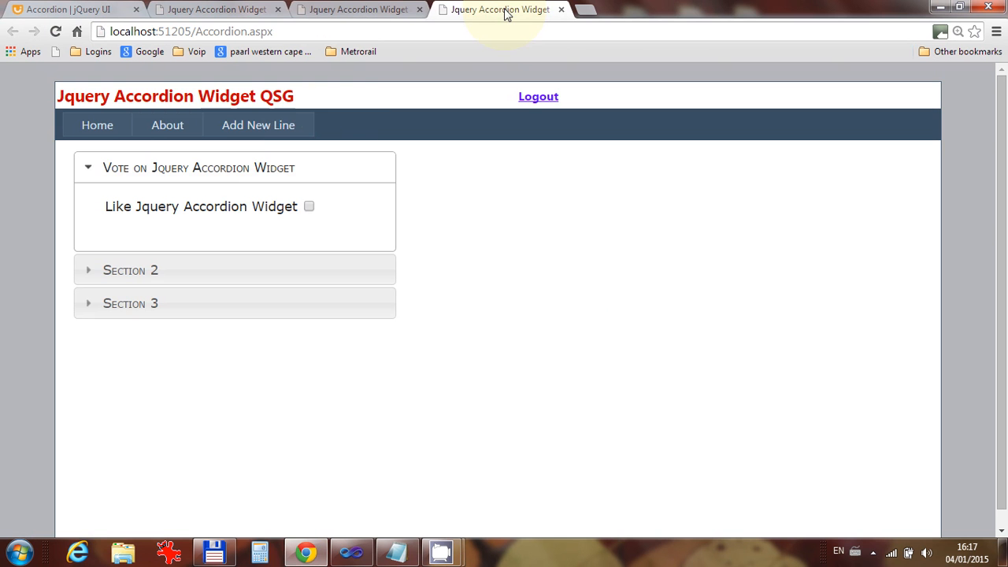
left_click(199, 167)
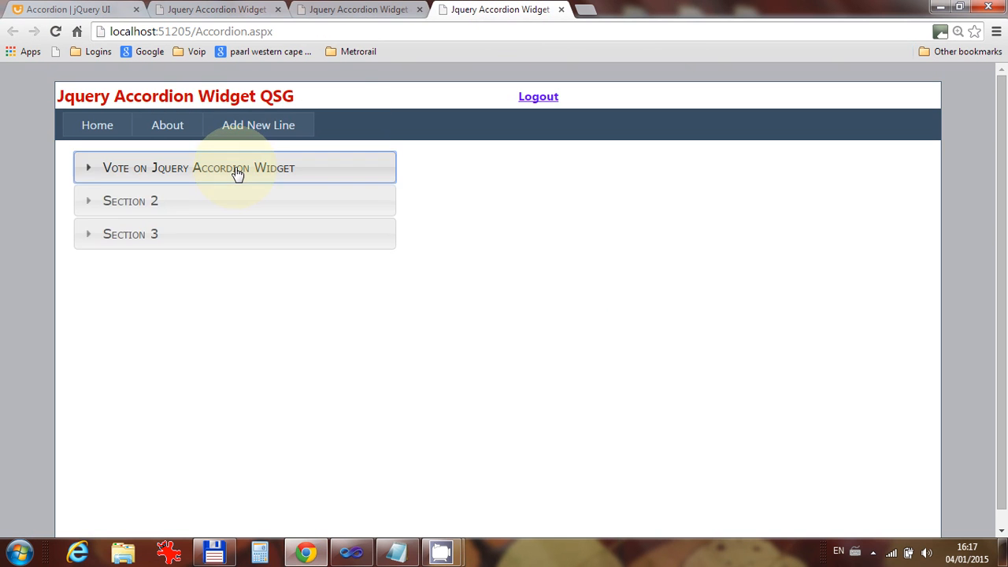
left_click(236, 168)
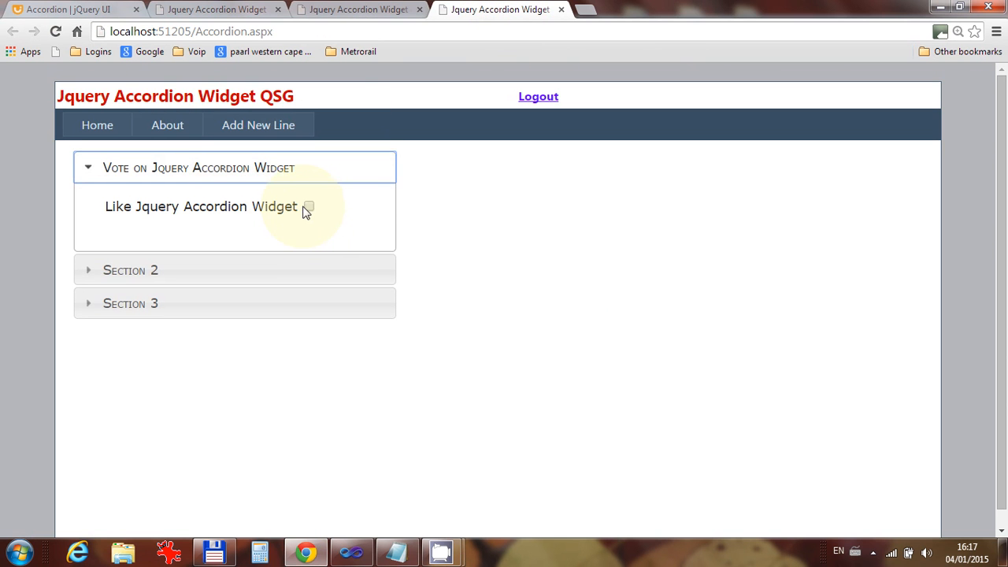
left_click(308, 206)
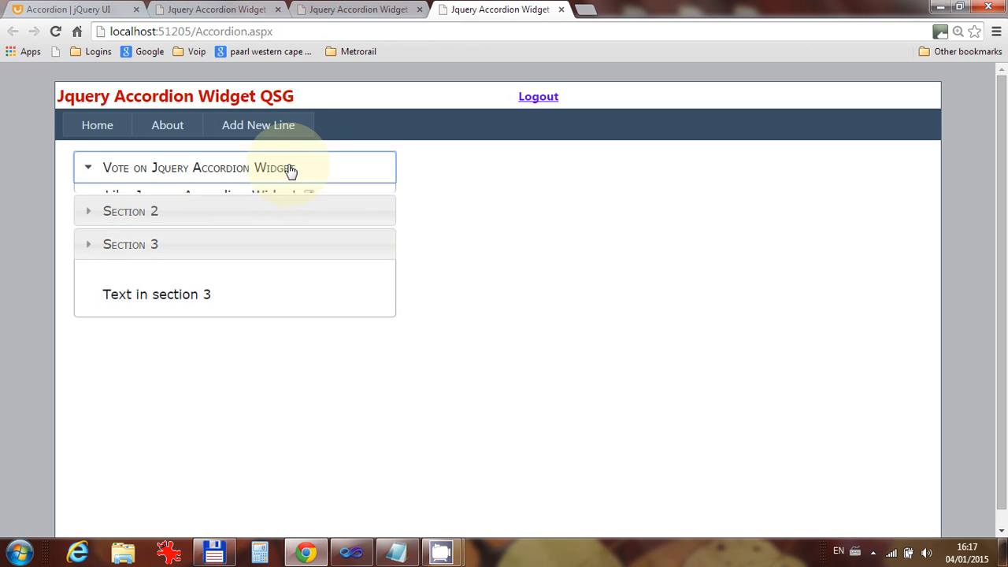
left_click(309, 207)
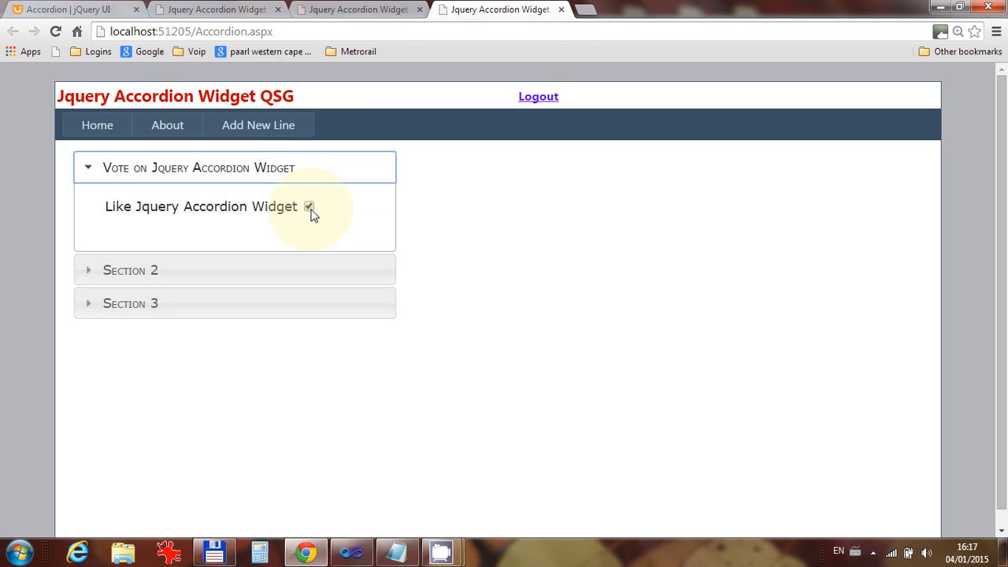
left_click(308, 206)
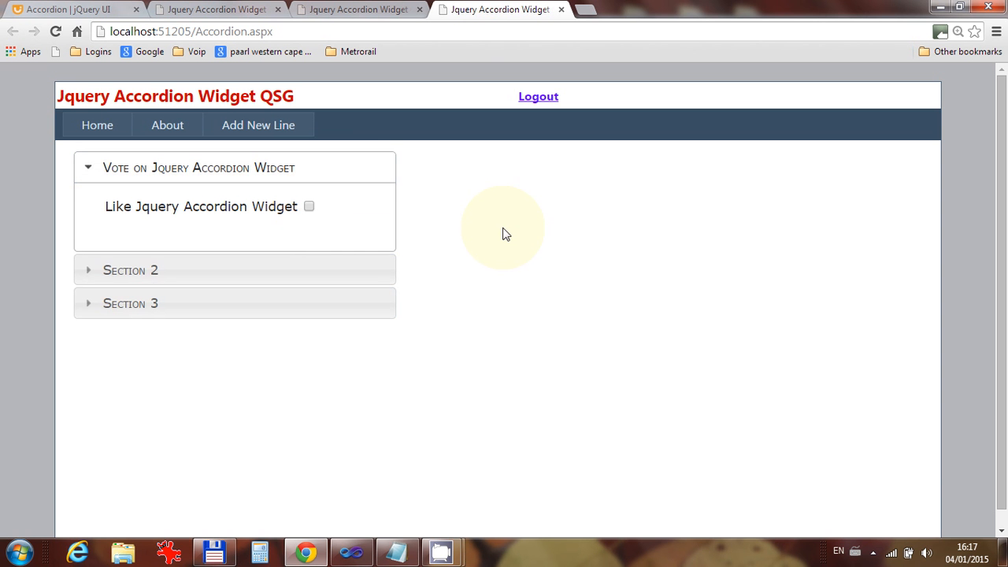
mouse_move(504, 447)
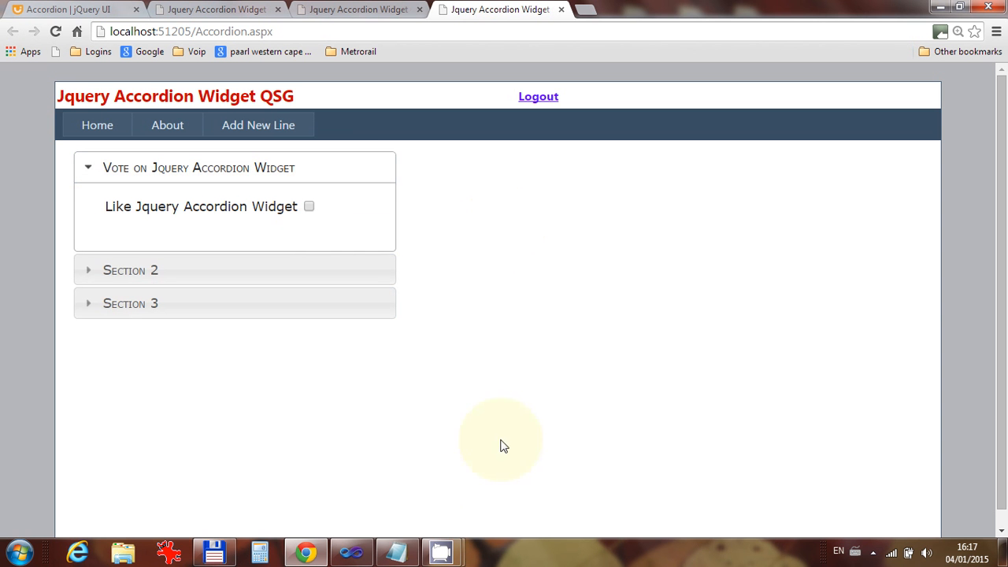